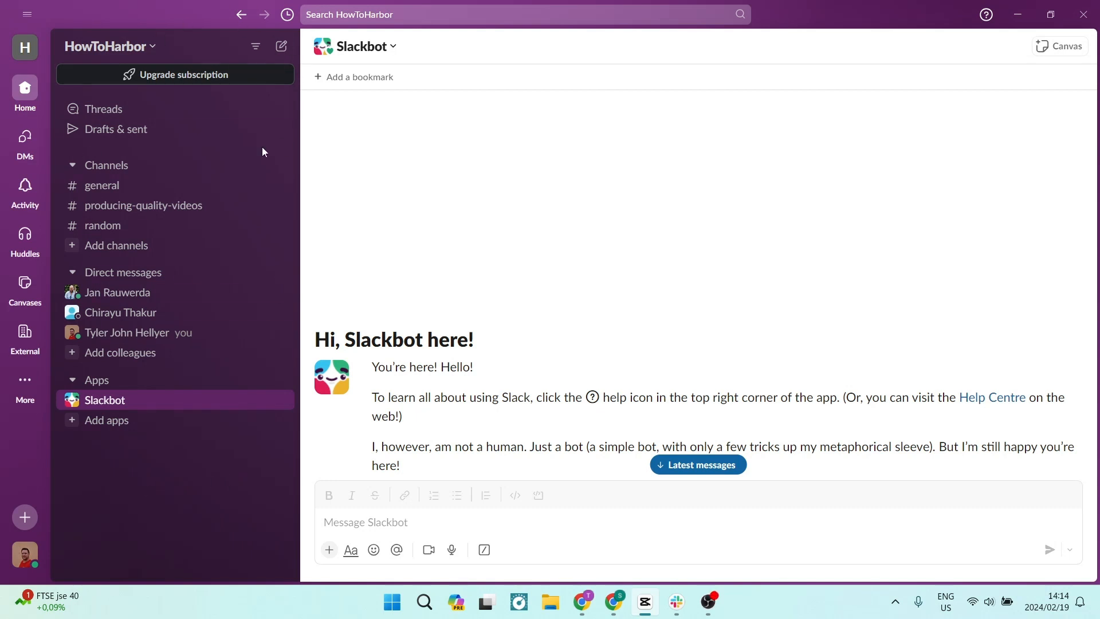
mouse_move(624, 189)
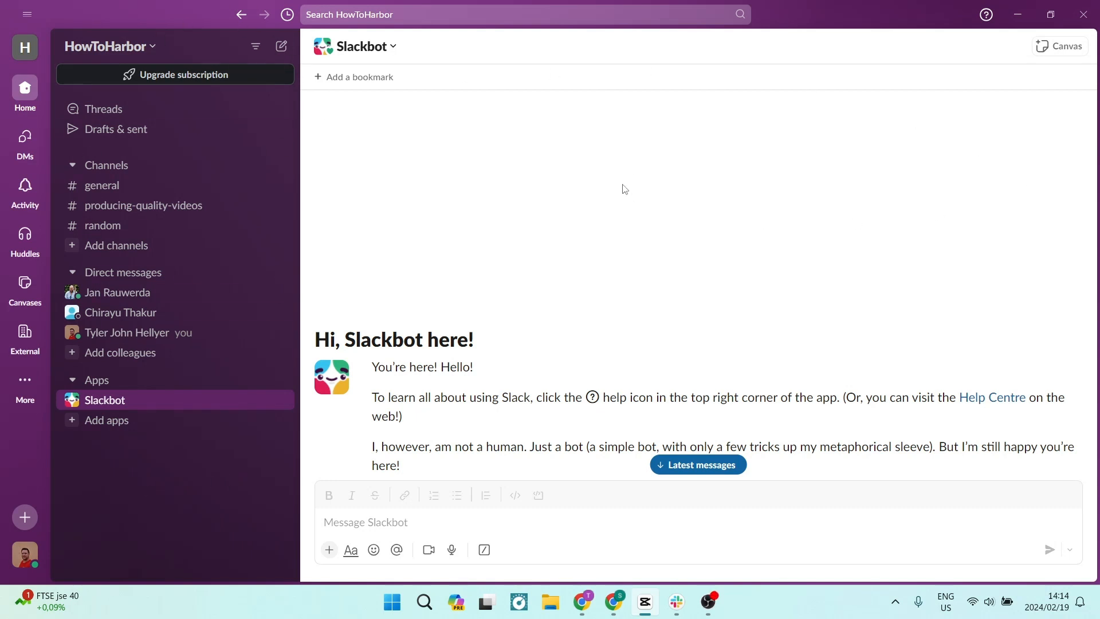
mouse_move(486, 153)
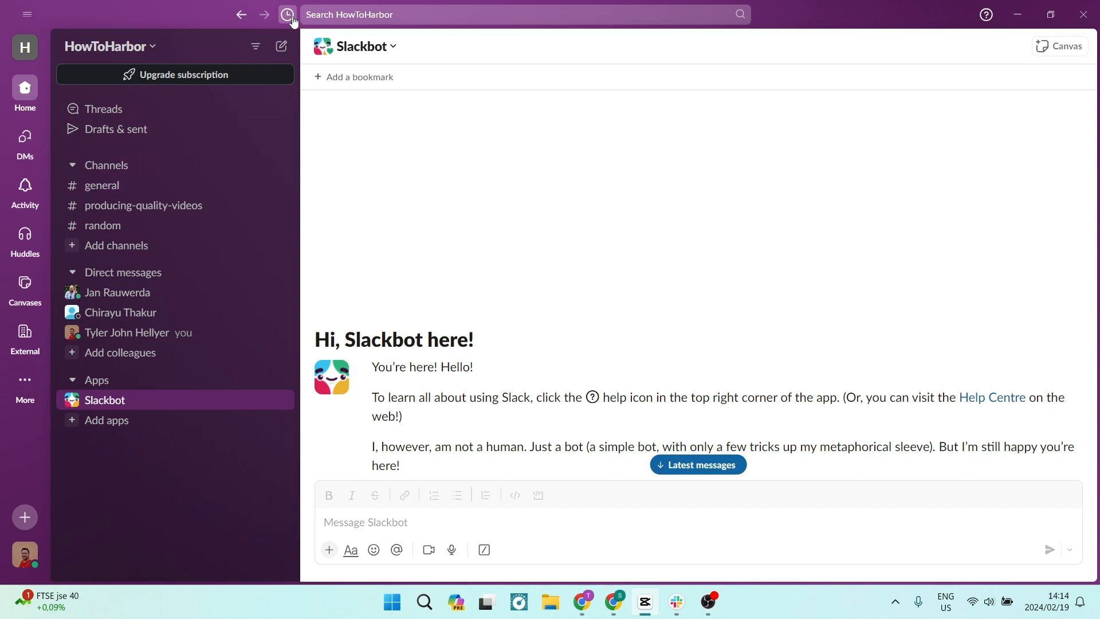
mouse_move(449, 66)
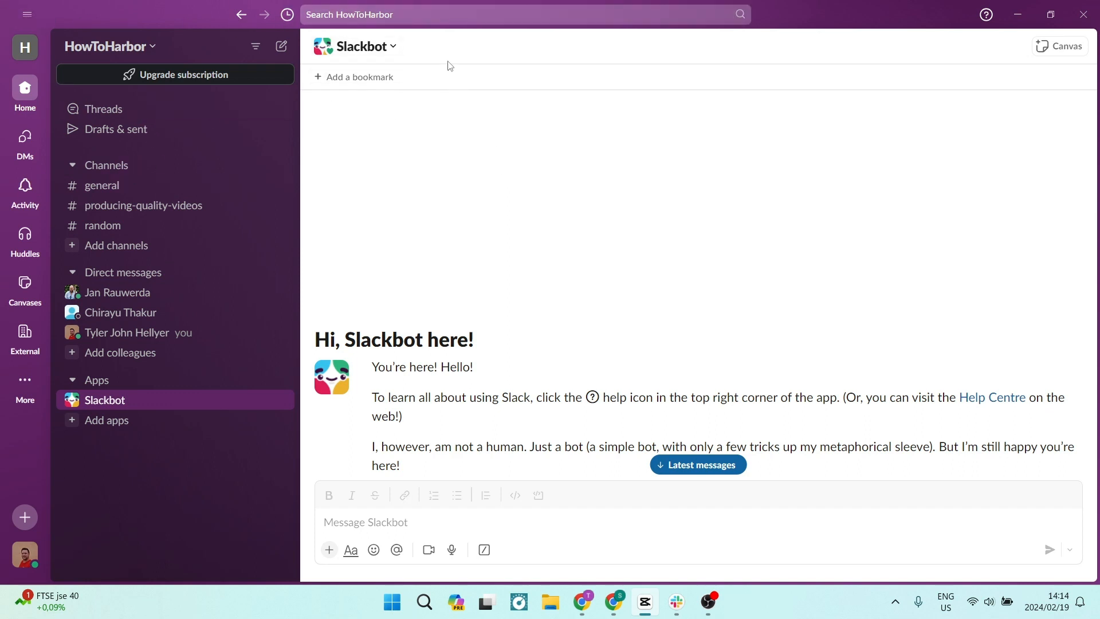
mouse_move(140, 76)
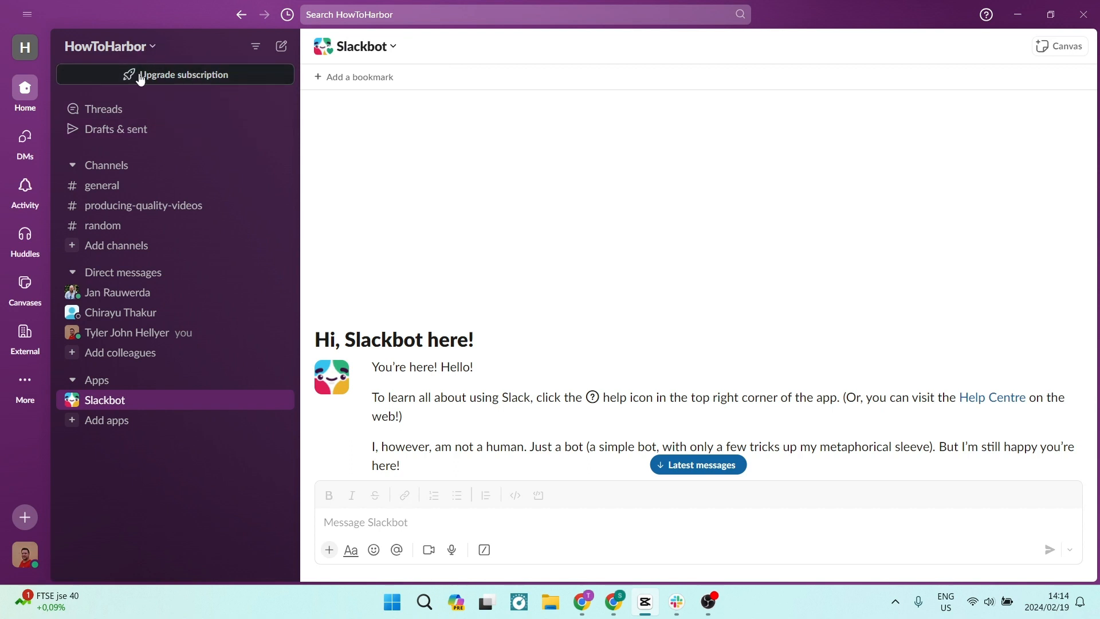
mouse_move(198, 492)
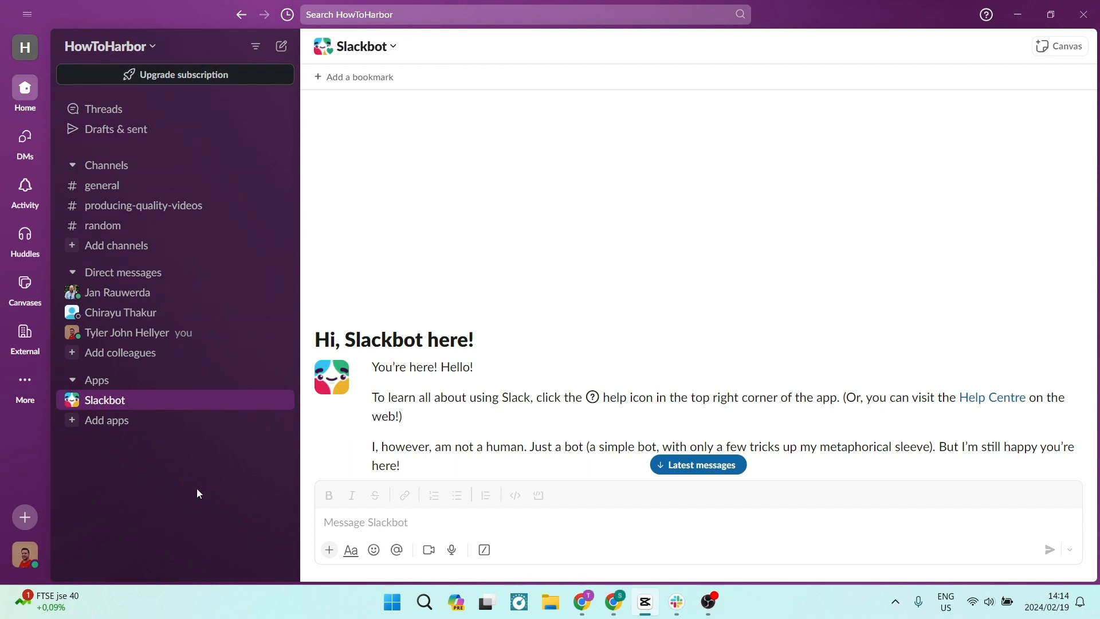
- Step through the left-rail items and the Channels header to reveal the Create channel and Create sidebar section choices
left_click(24, 139)
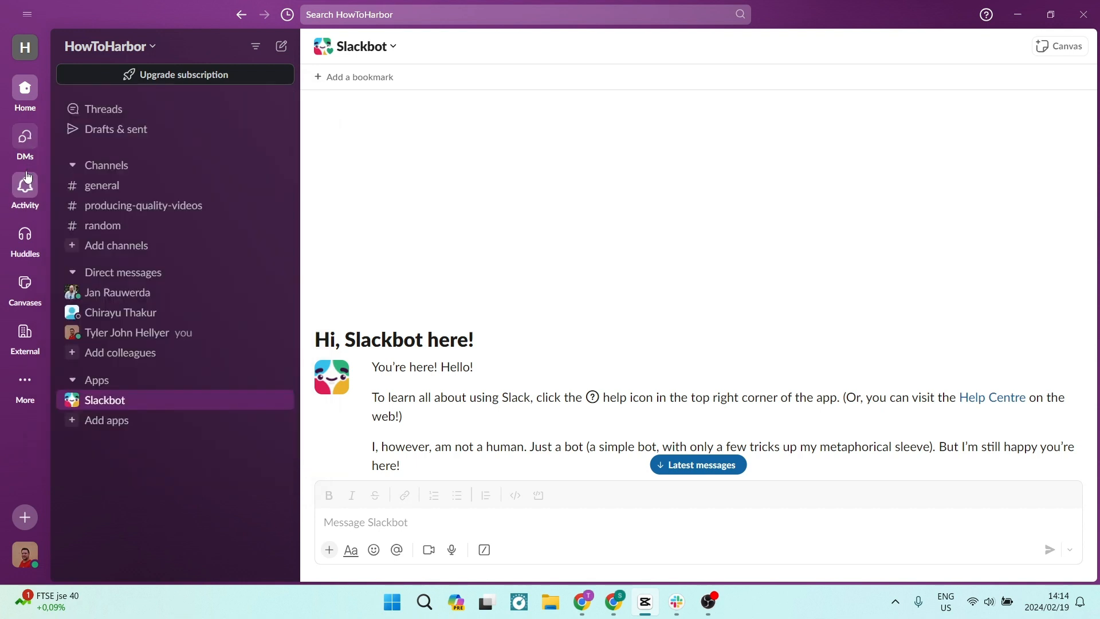
left_click(24, 184)
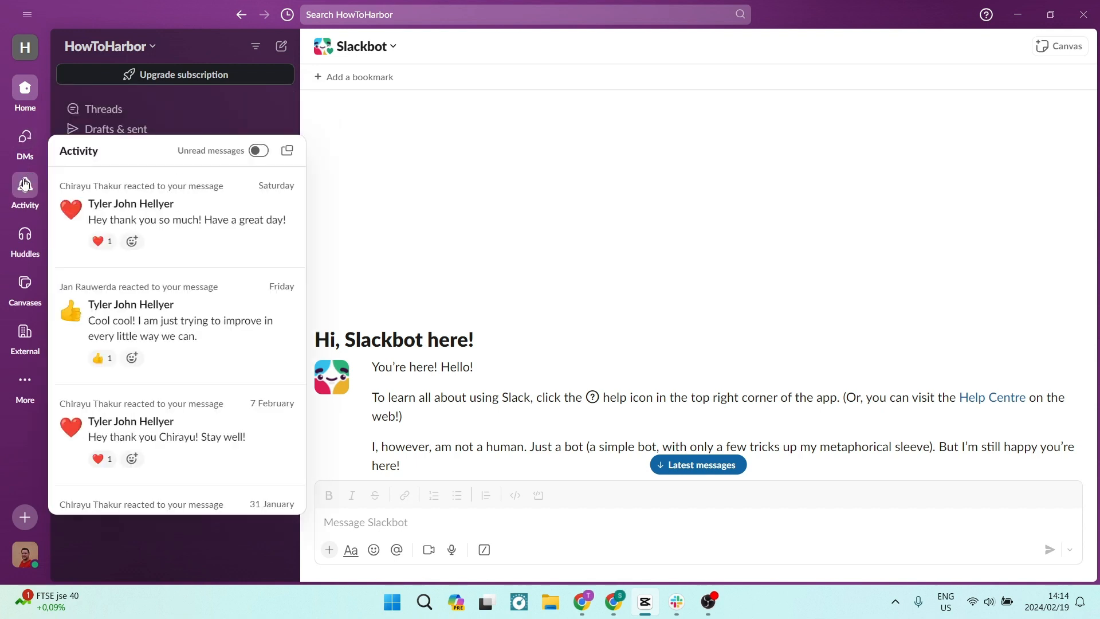
left_click(24, 235)
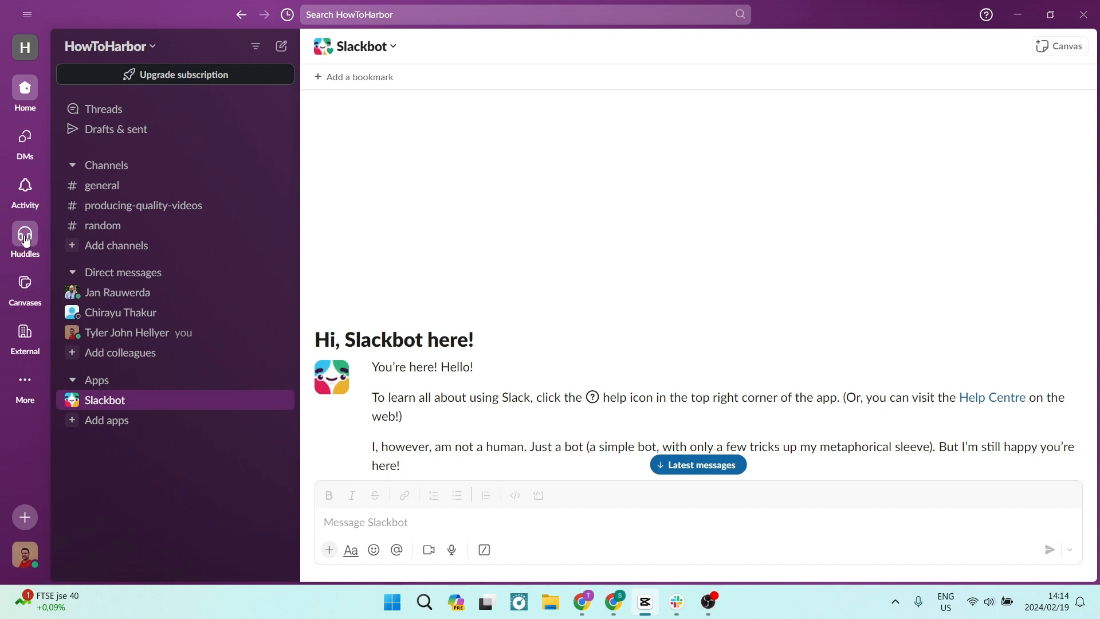
mouse_move(24, 282)
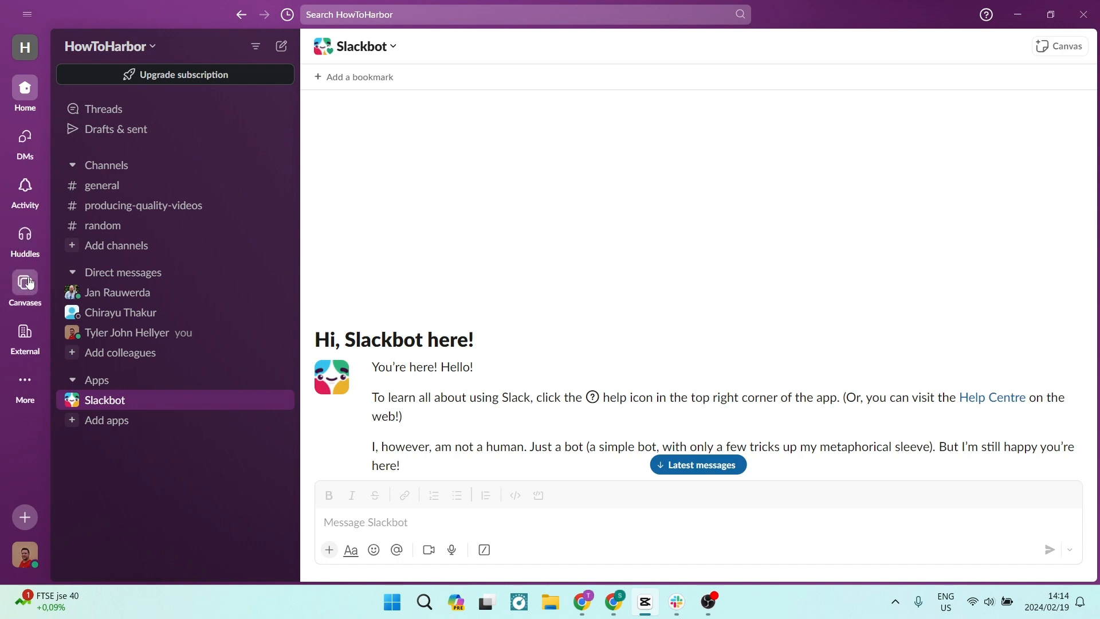
left_click(24, 284)
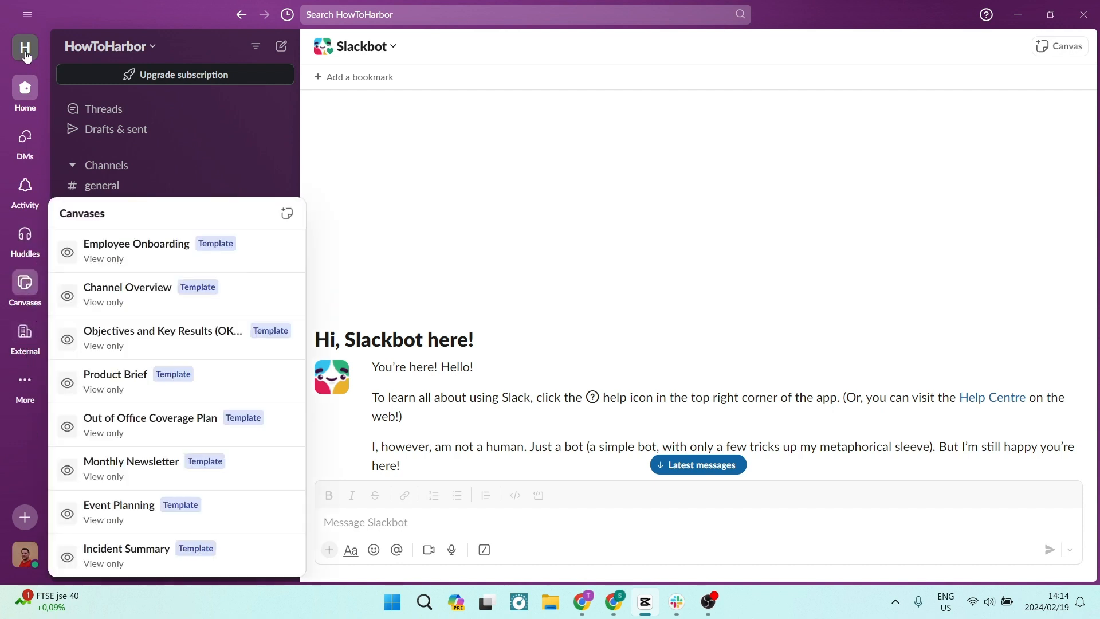
left_click(24, 48)
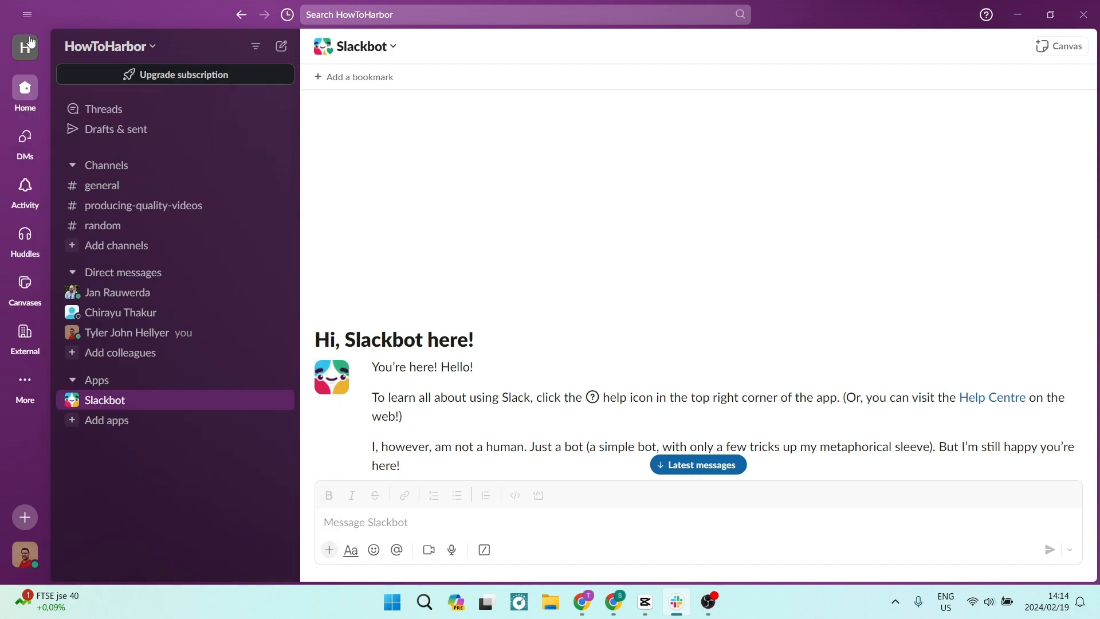
mouse_move(3, 432)
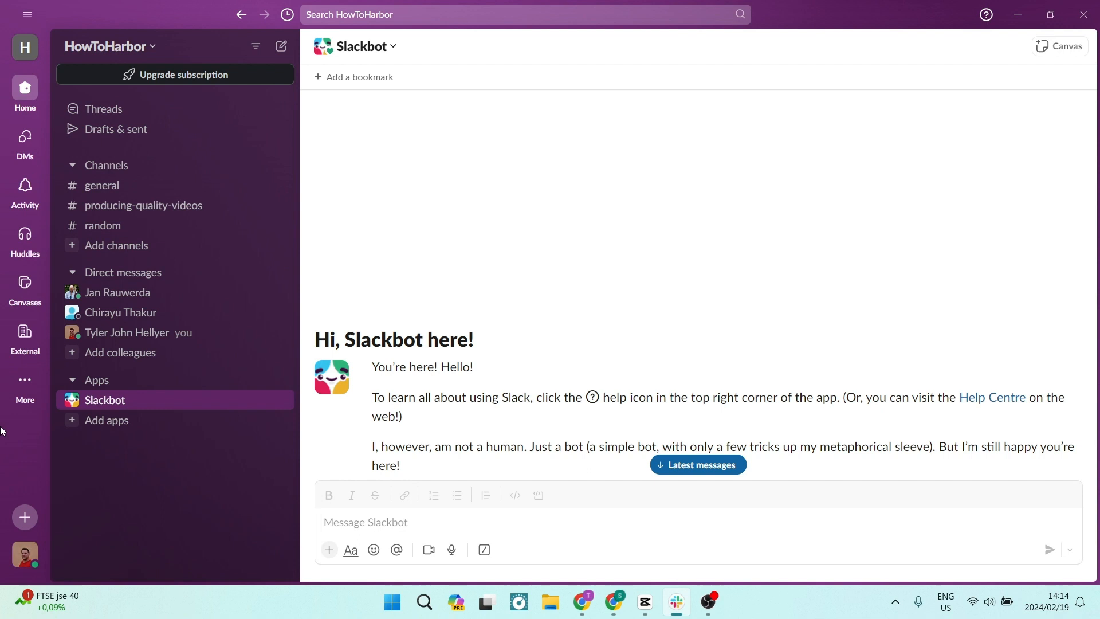
left_click(24, 383)
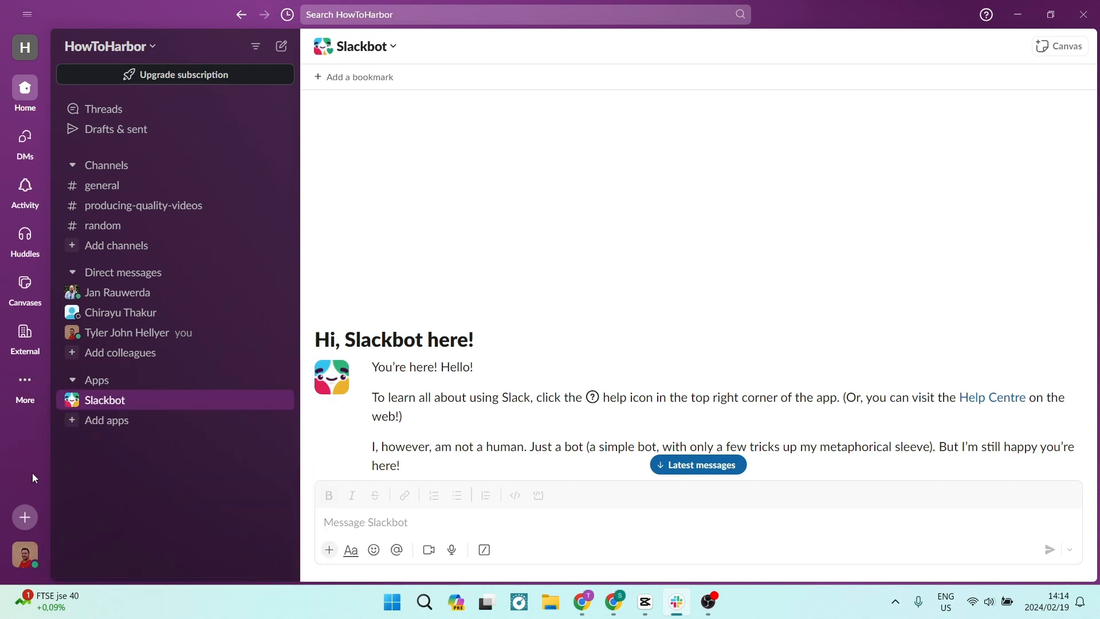
mouse_move(32, 452)
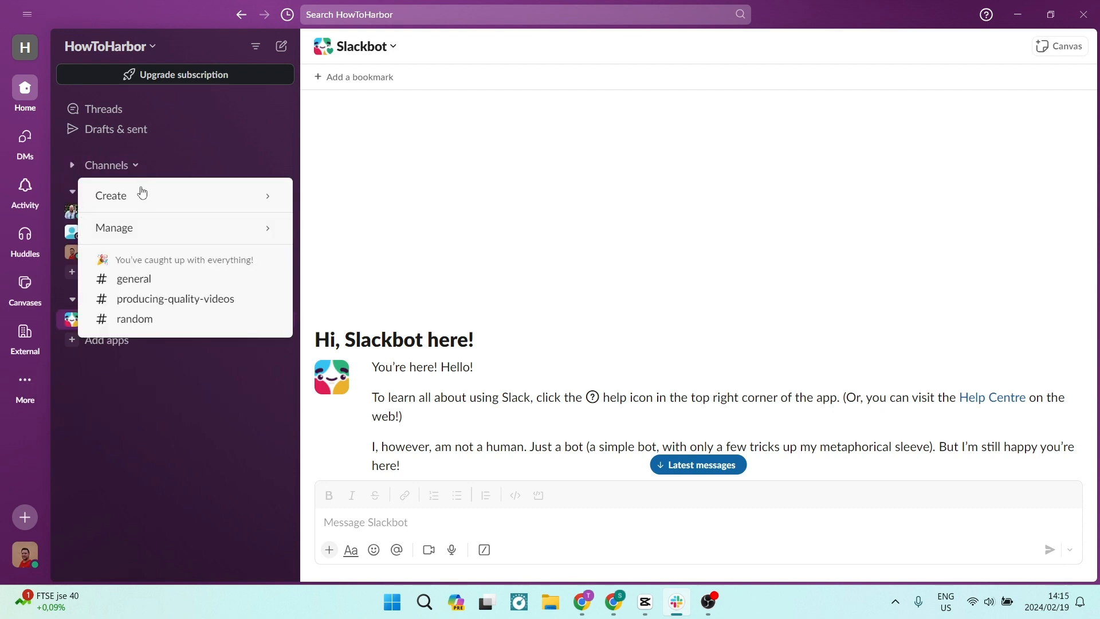
mouse_move(172, 226)
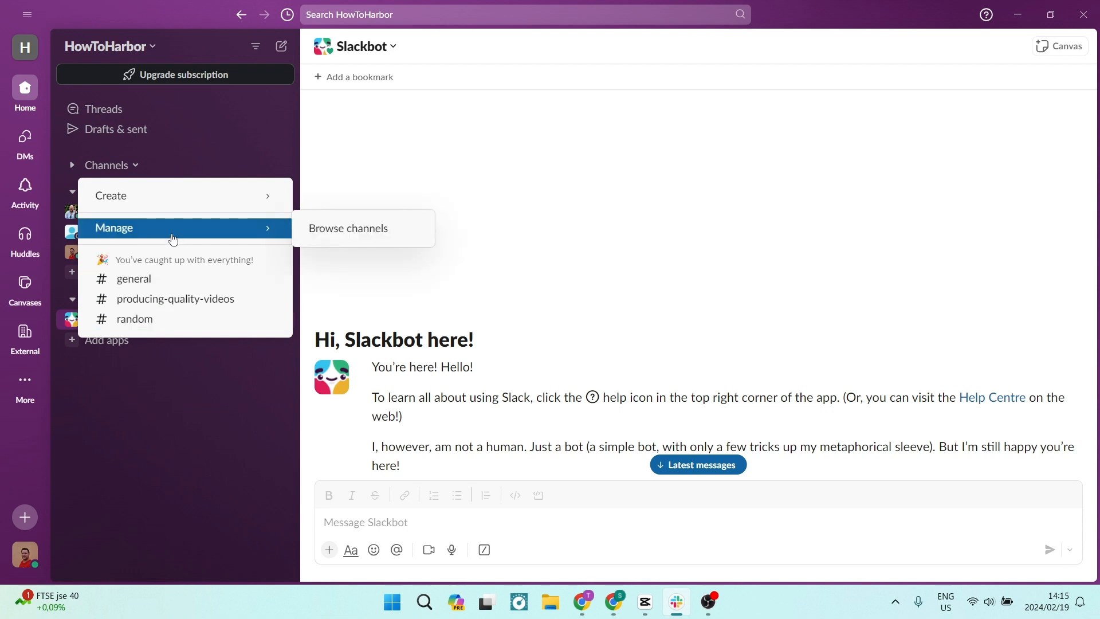
mouse_move(112, 196)
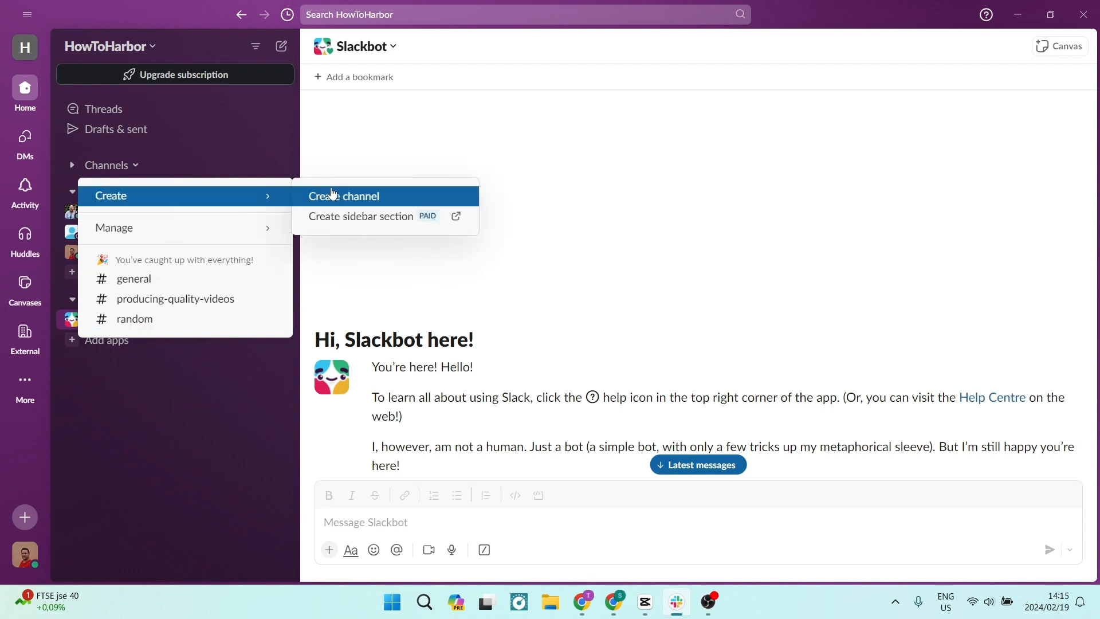
mouse_move(360, 217)
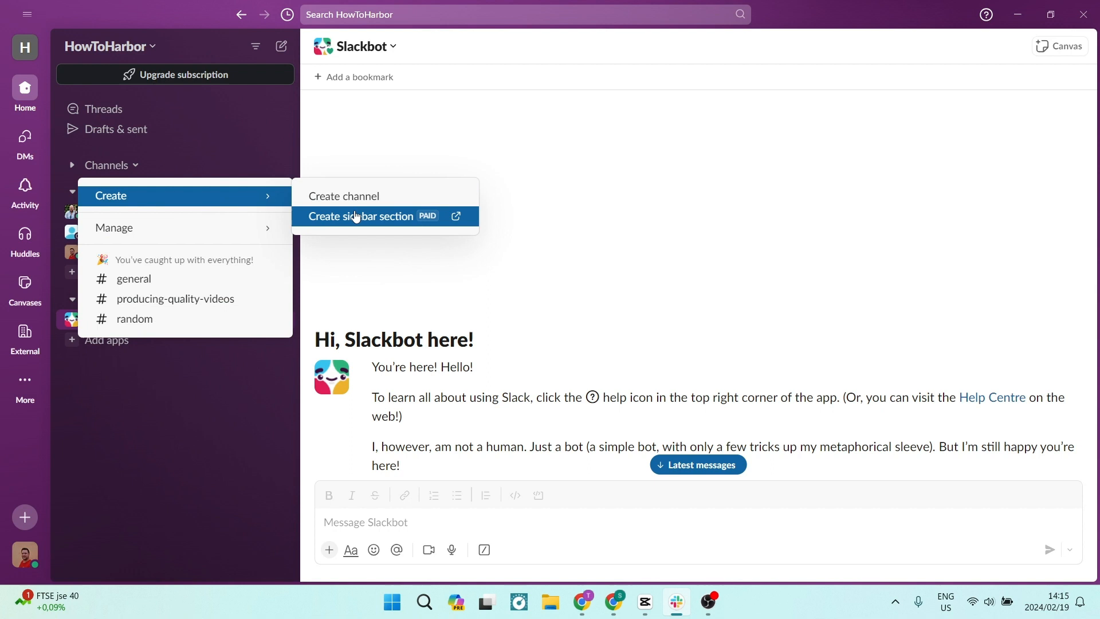
mouse_move(343, 196)
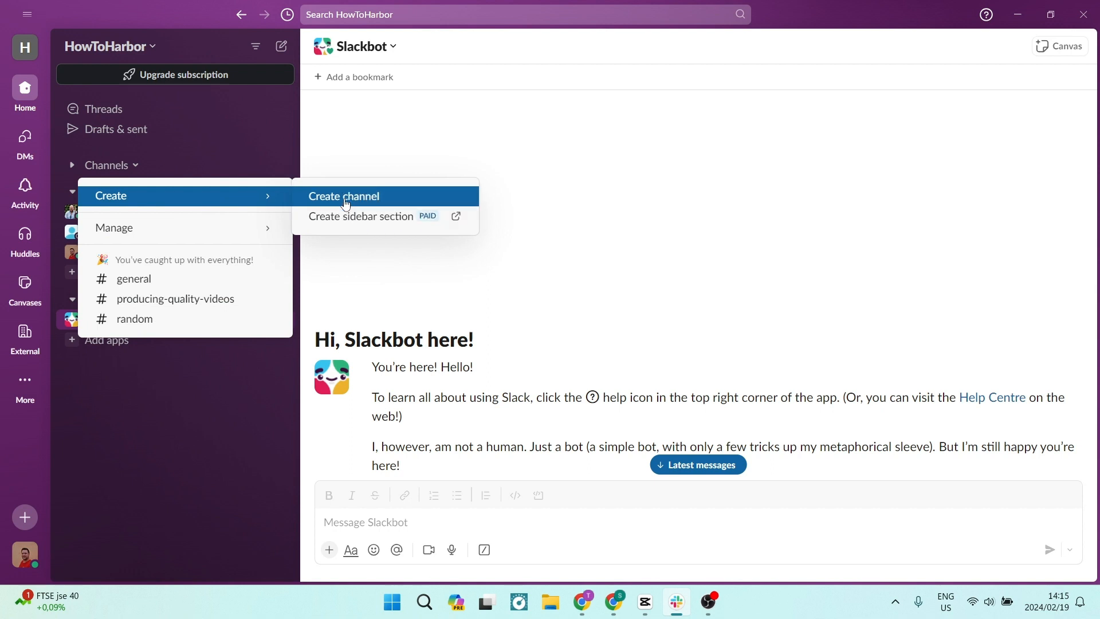
mouse_move(179, 195)
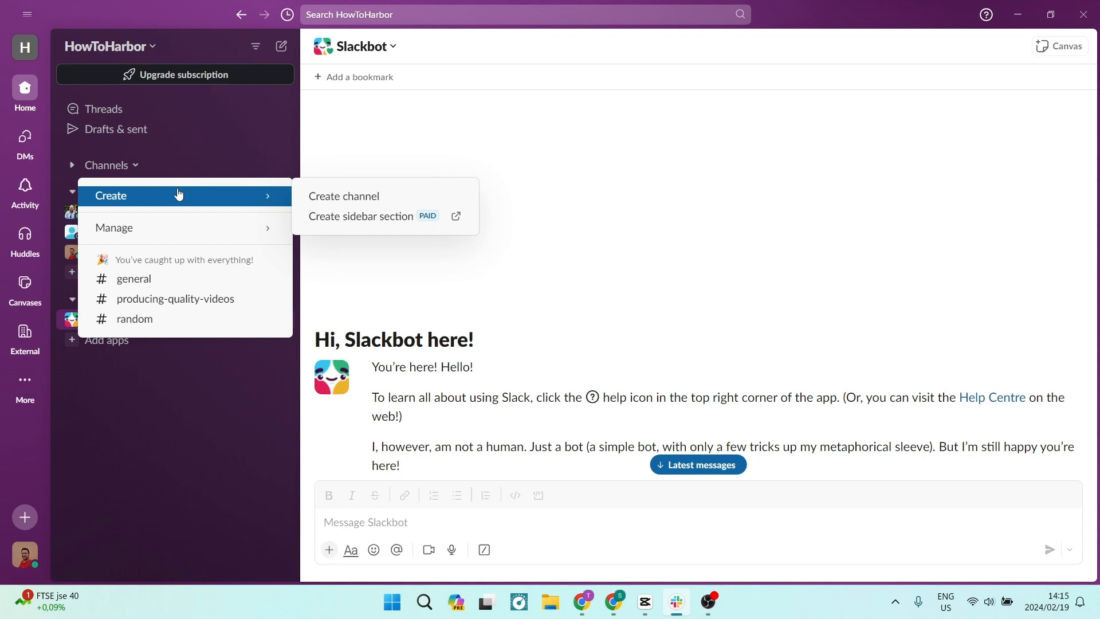
mouse_move(156, 195)
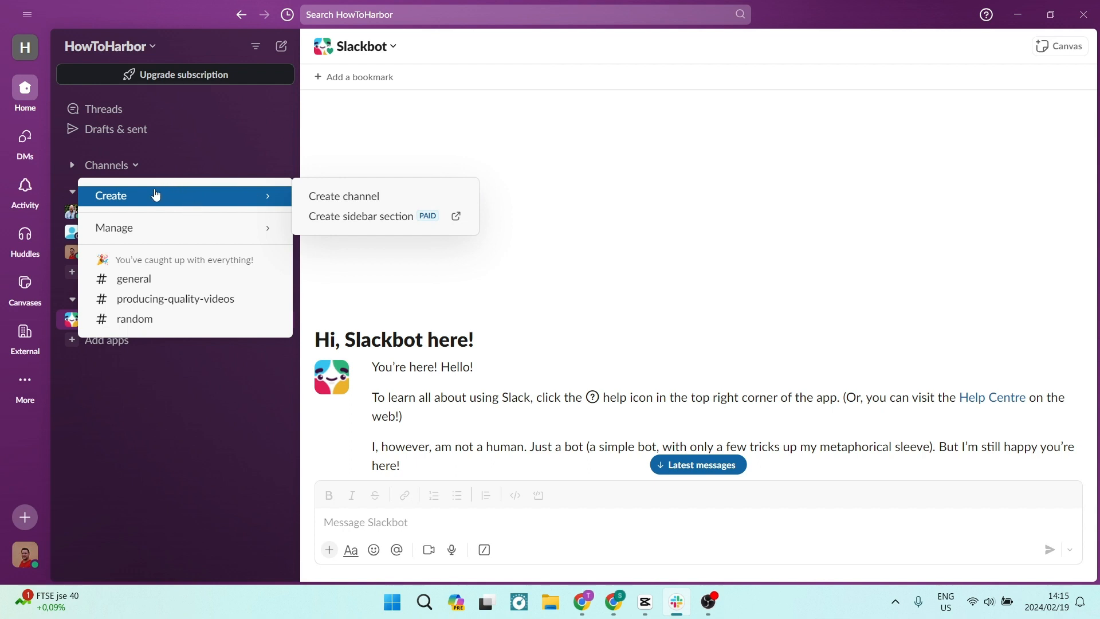
mouse_move(191, 195)
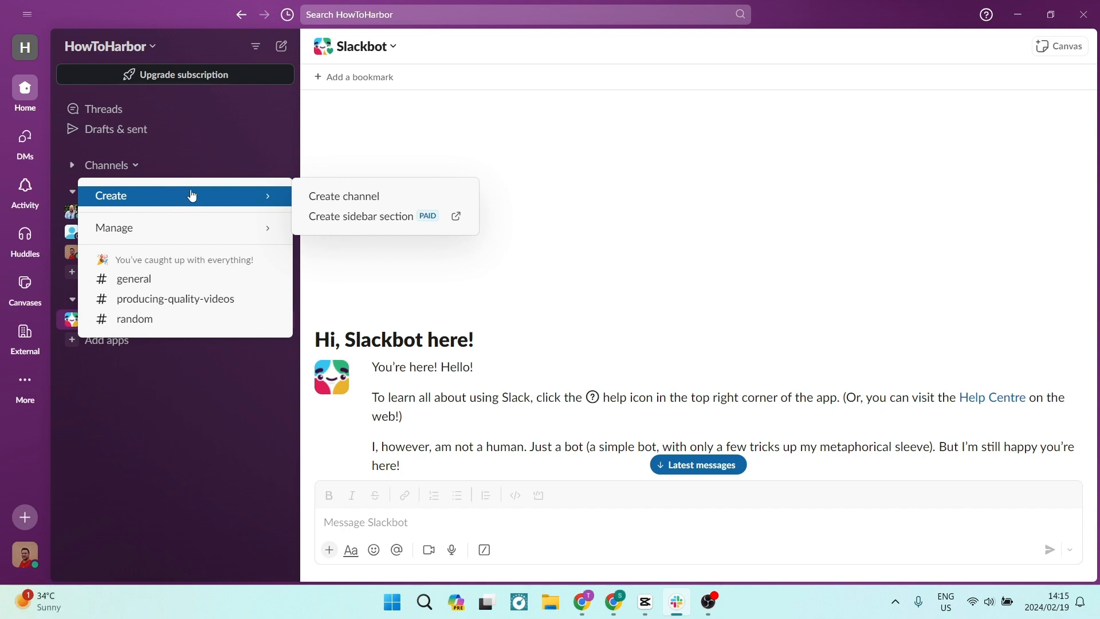
mouse_move(154, 408)
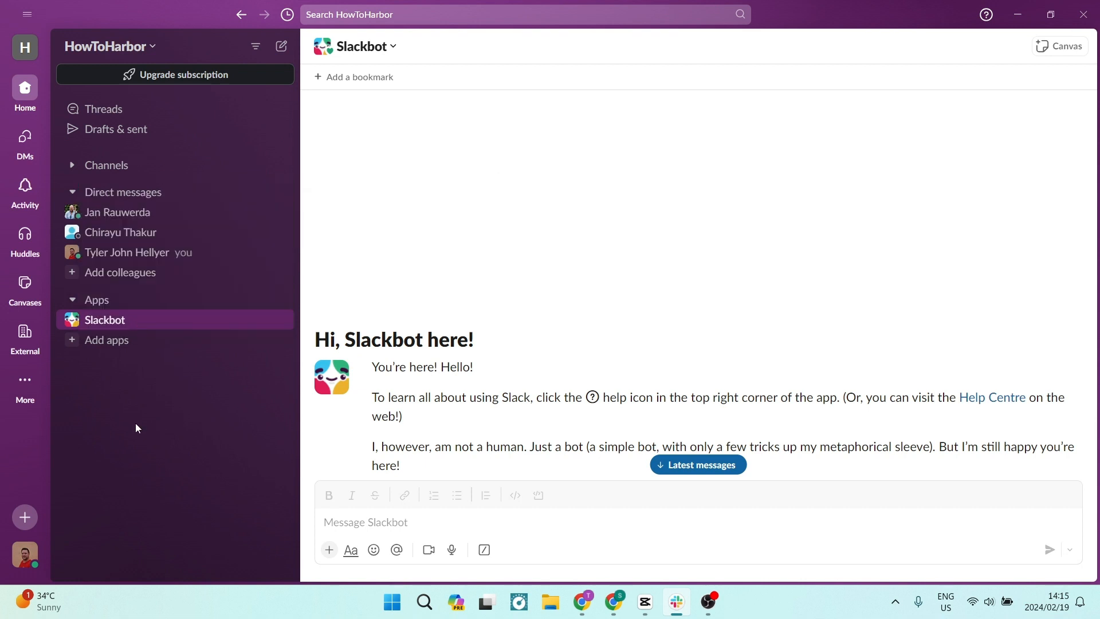
mouse_move(313, 554)
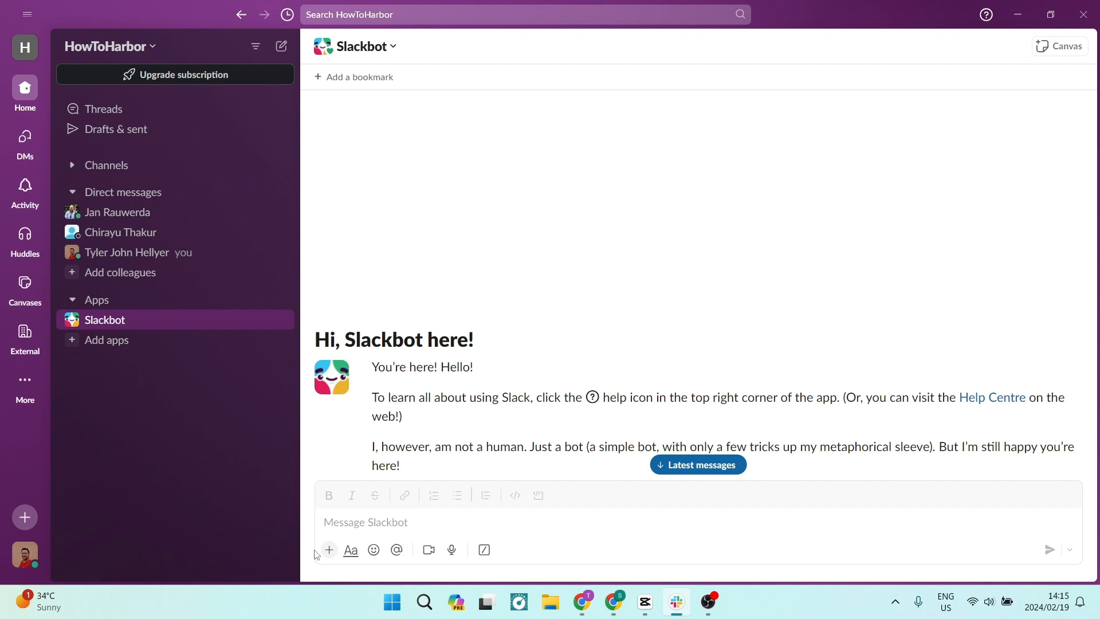
mouse_move(484, 549)
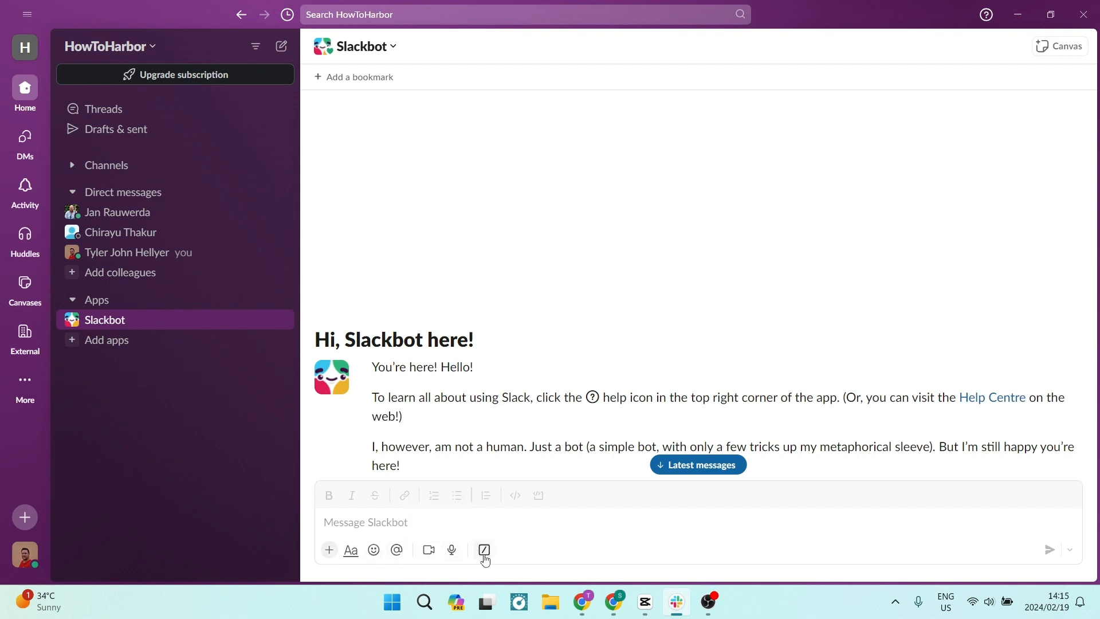
left_click(123, 191)
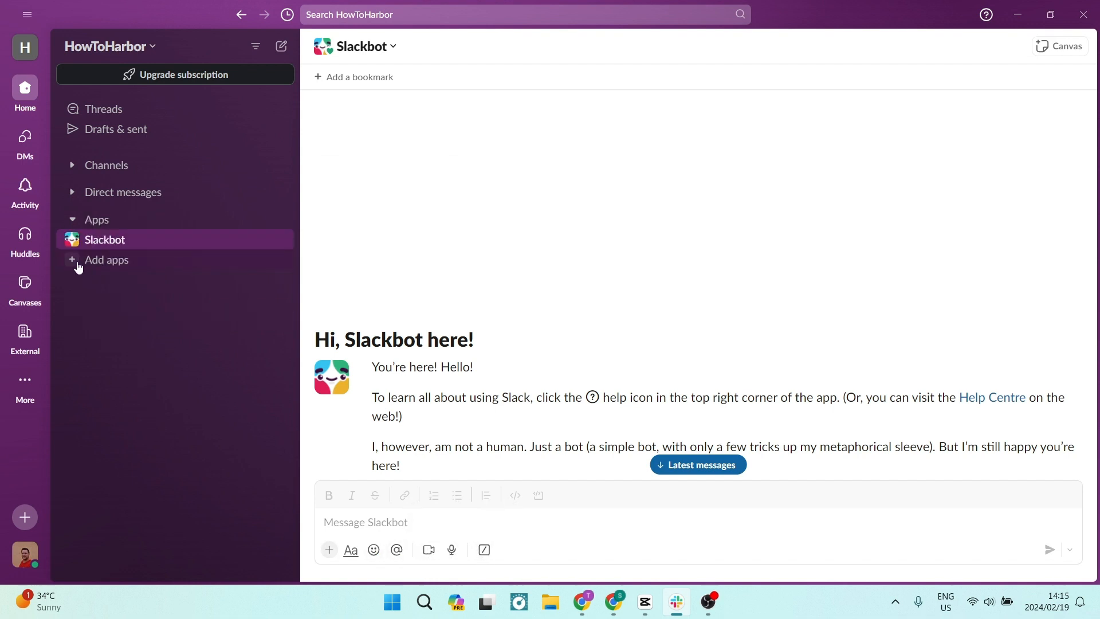
left_click(107, 260)
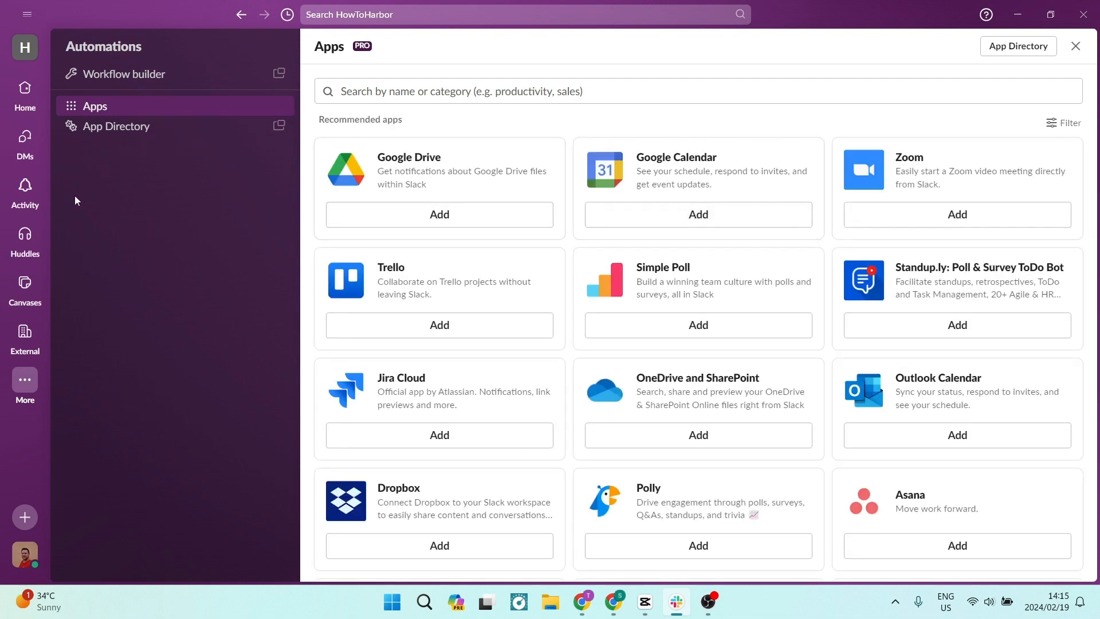
mouse_move(189, 218)
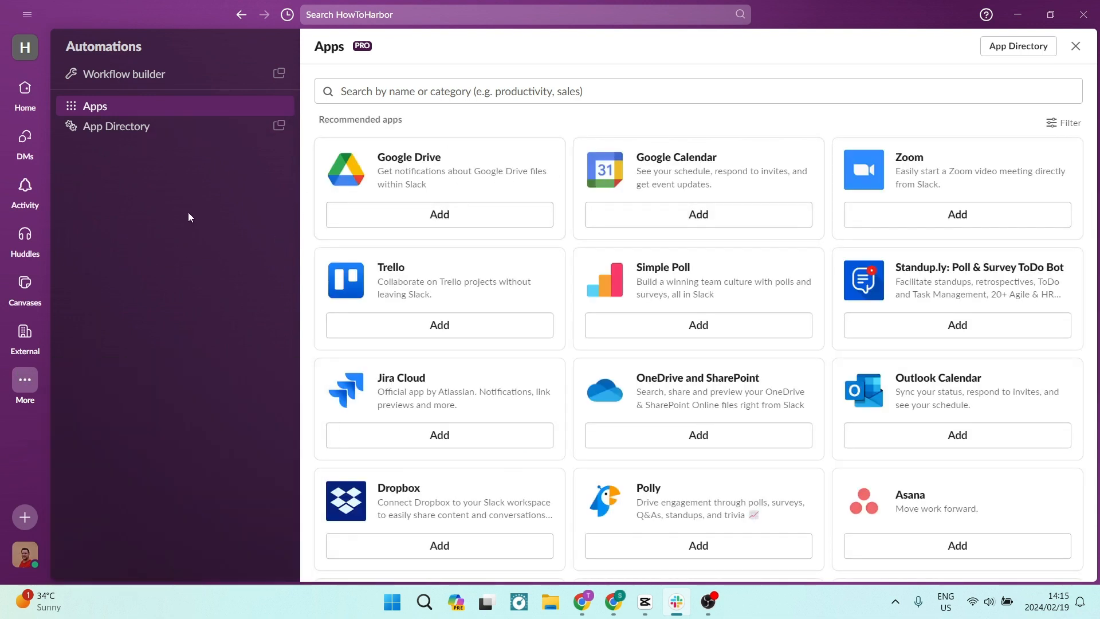
left_click(1075, 46)
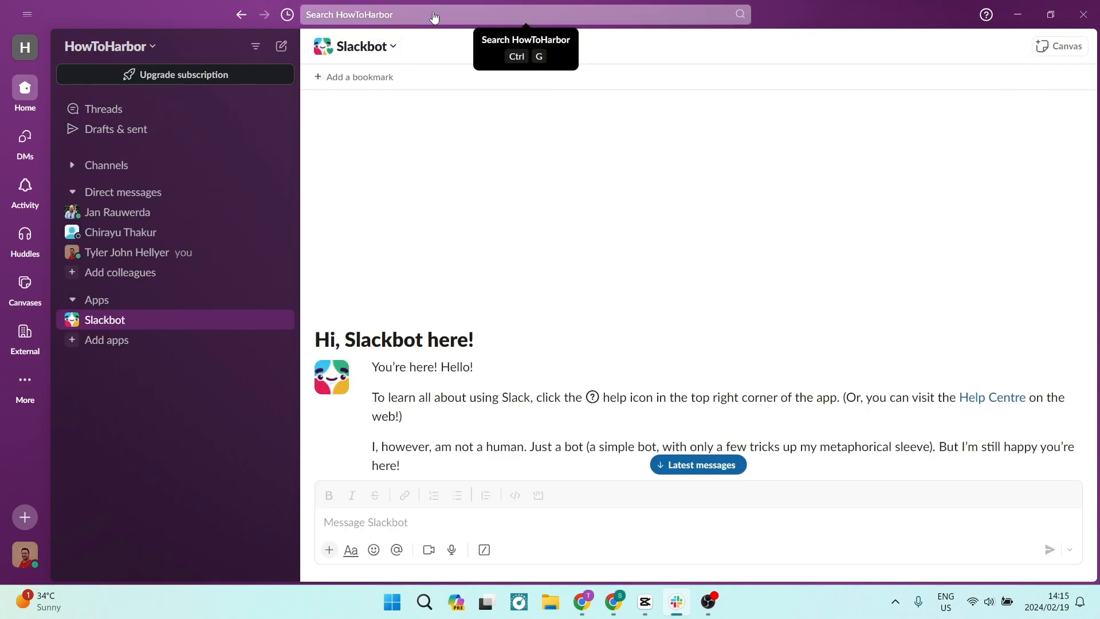
- Collapse the Direct messages section so only the sidebar headings remain
left_click(435, 14)
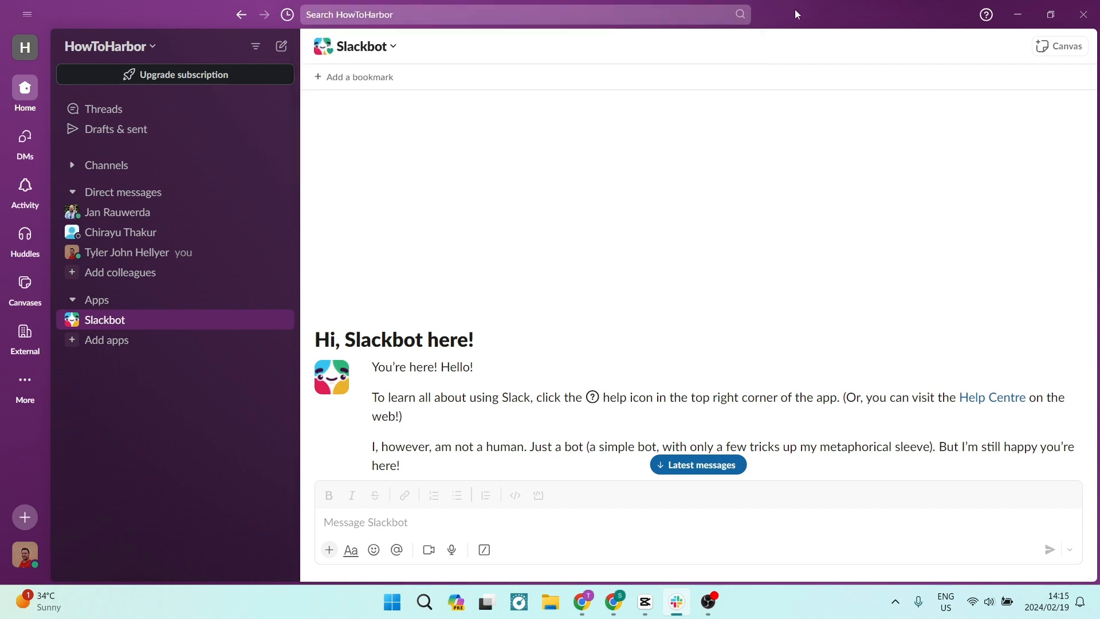
mouse_move(161, 377)
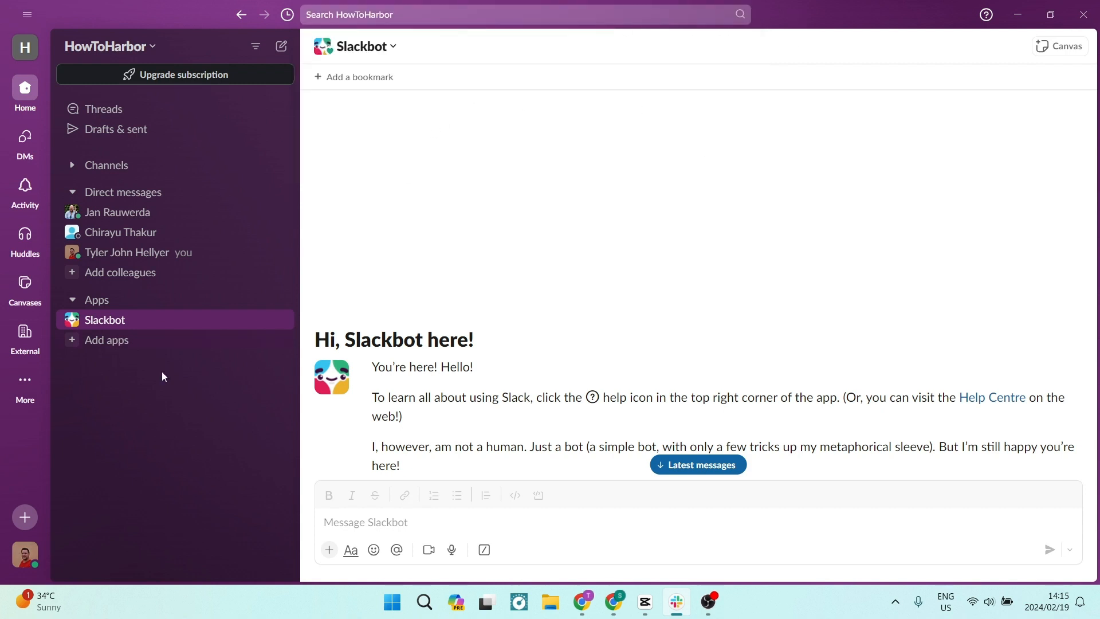
mouse_move(134, 287)
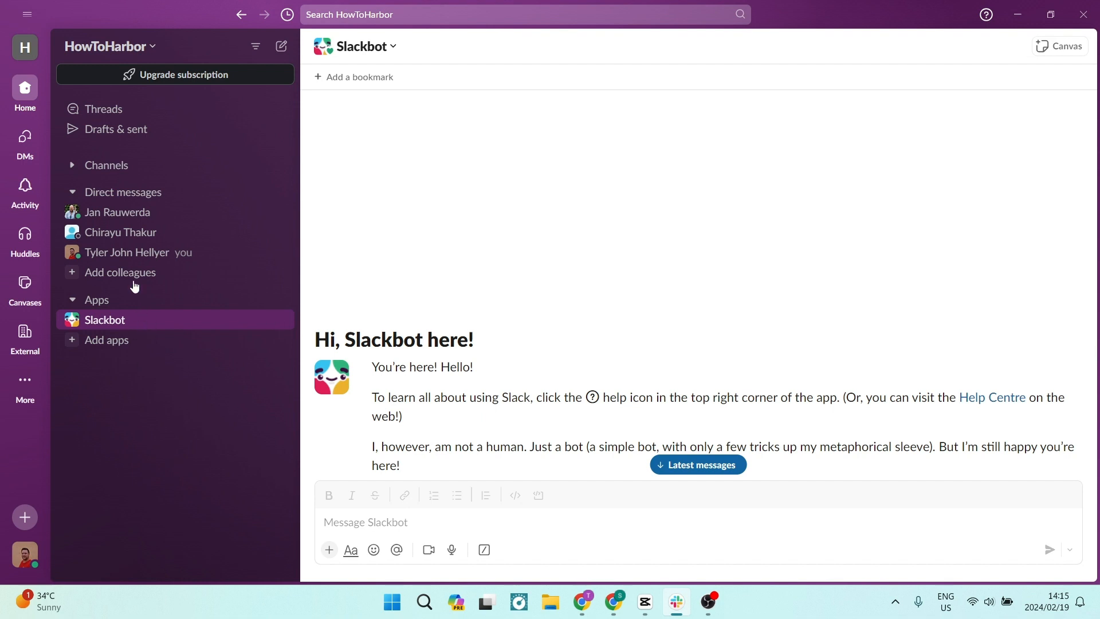
mouse_move(79, 195)
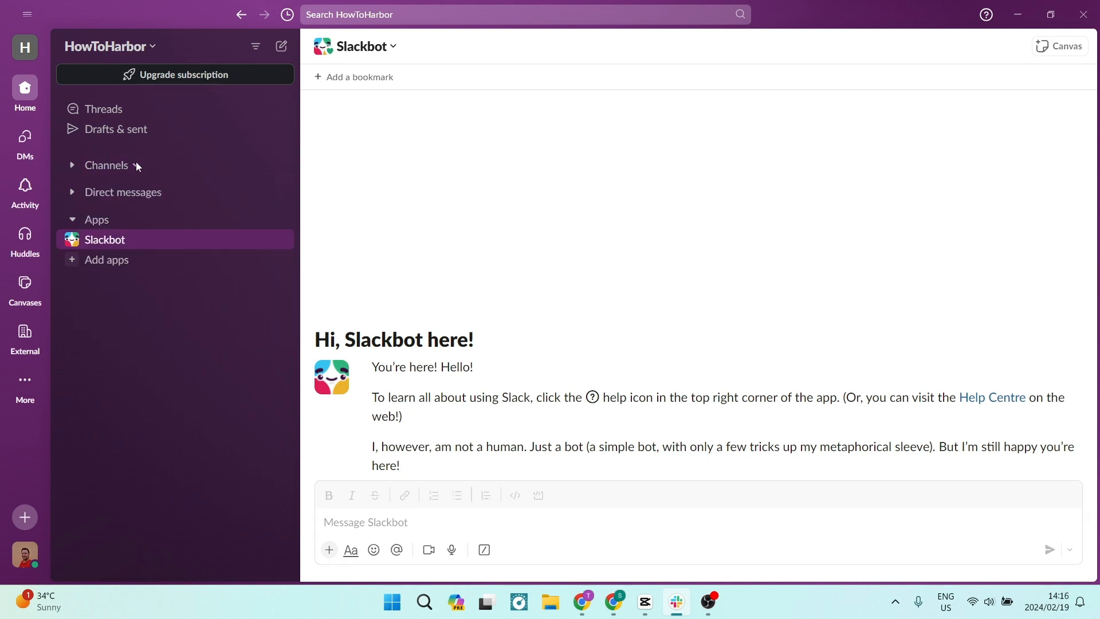
mouse_move(160, 195)
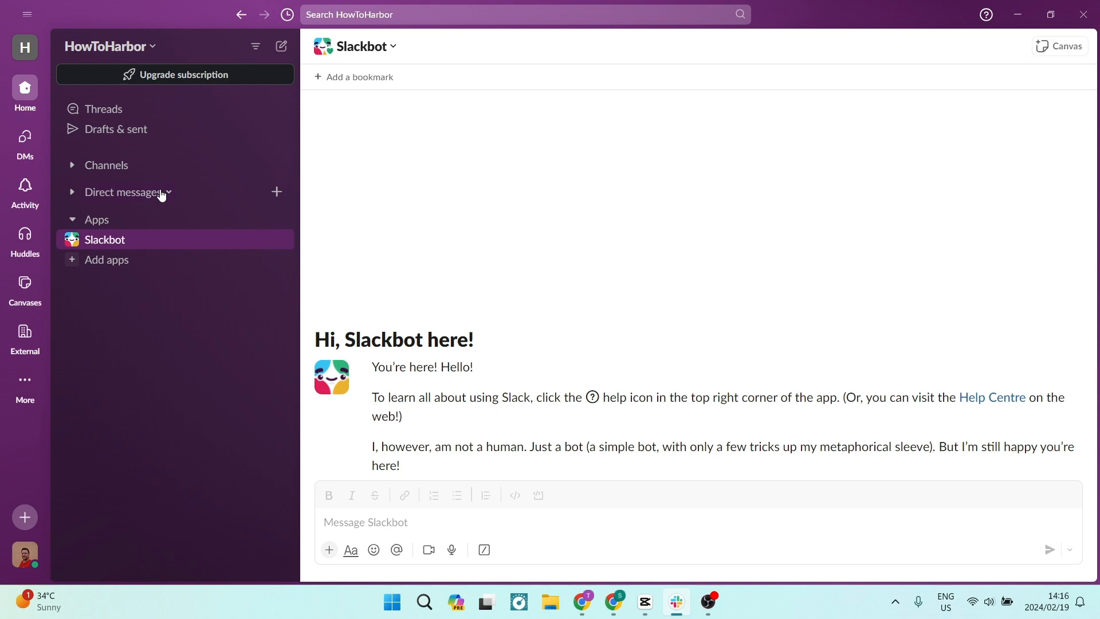
mouse_move(83, 430)
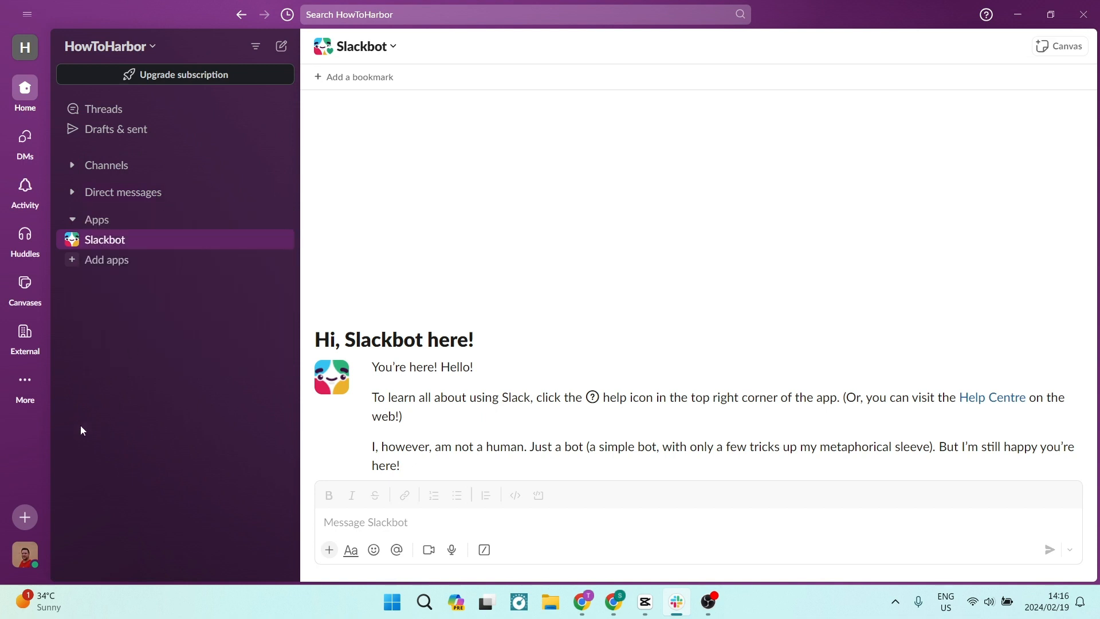
mouse_move(24, 331)
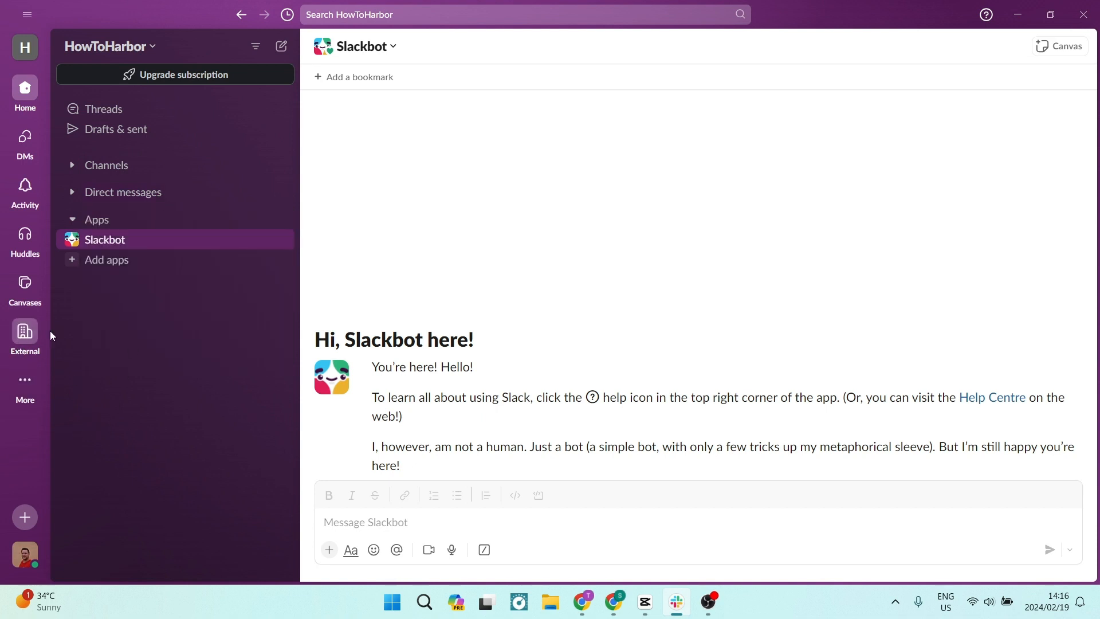
- Show the Canvases page with its templates, then the More menu of further productivity tools
left_click(24, 288)
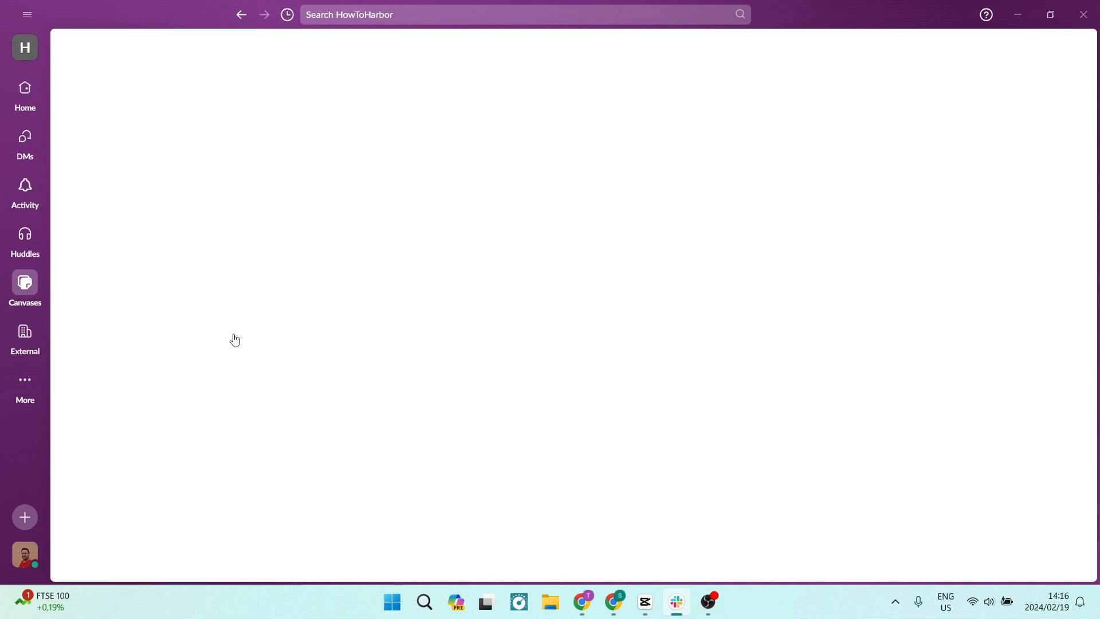
left_click(24, 288)
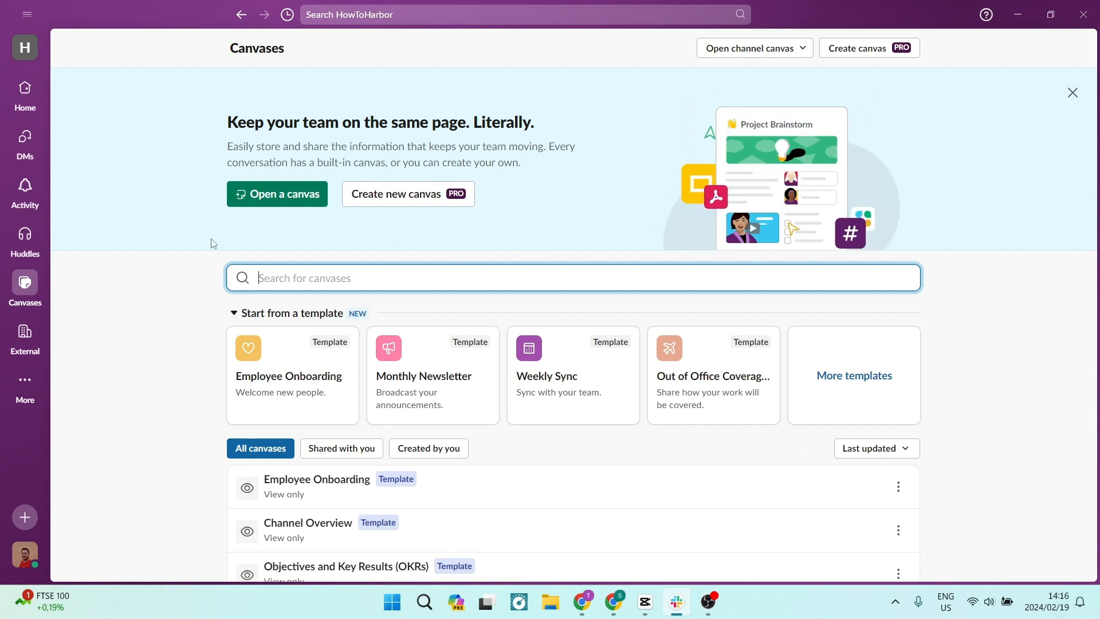
left_click(24, 386)
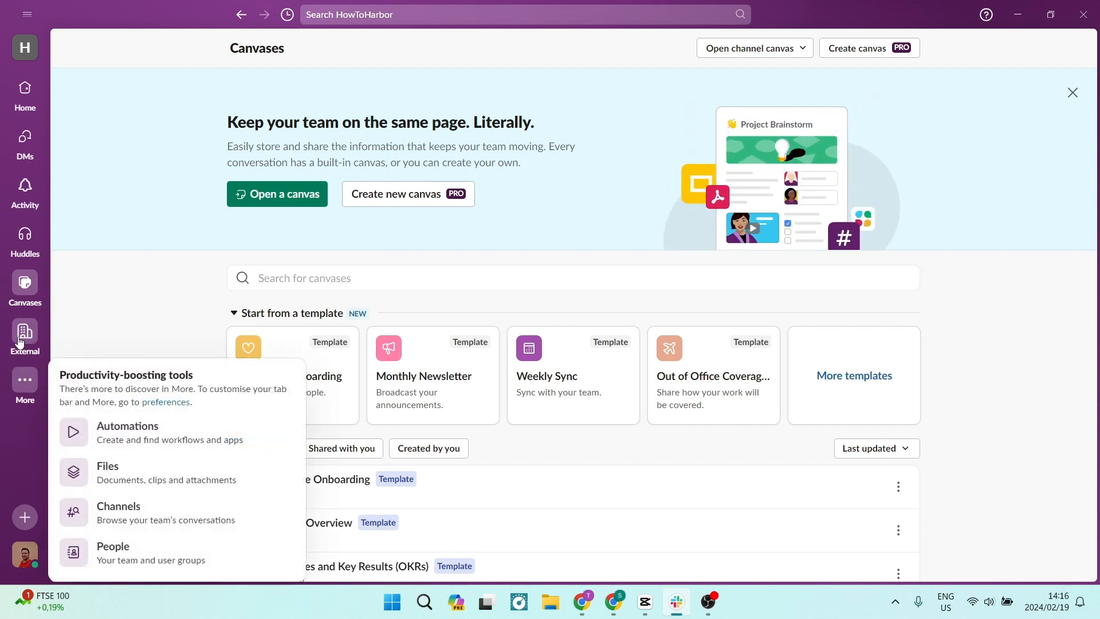
mouse_move(24, 377)
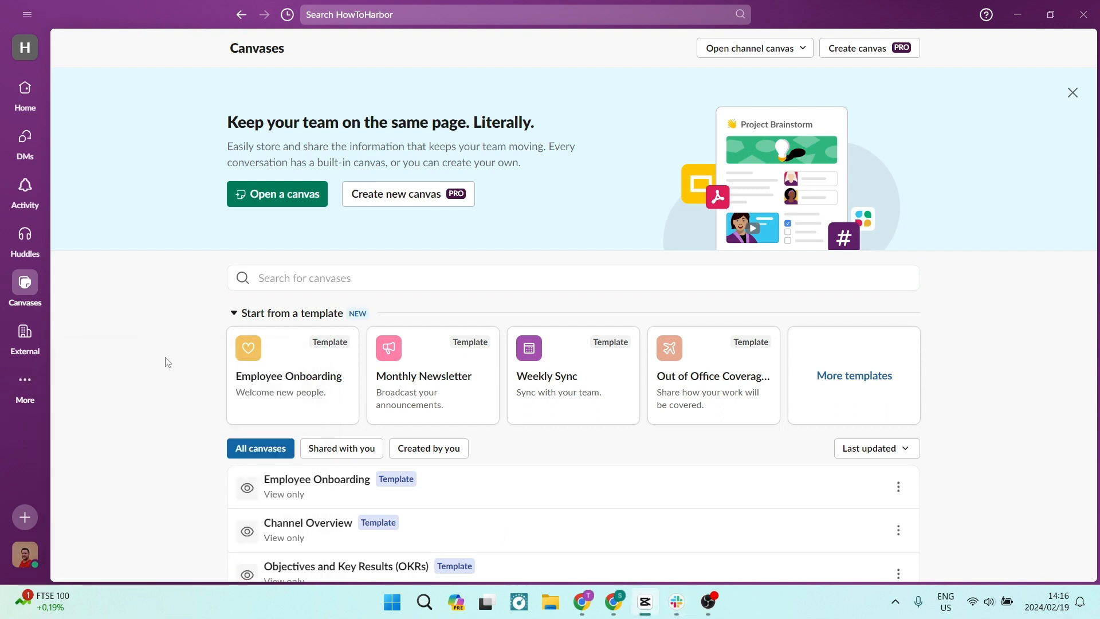
mouse_move(24, 380)
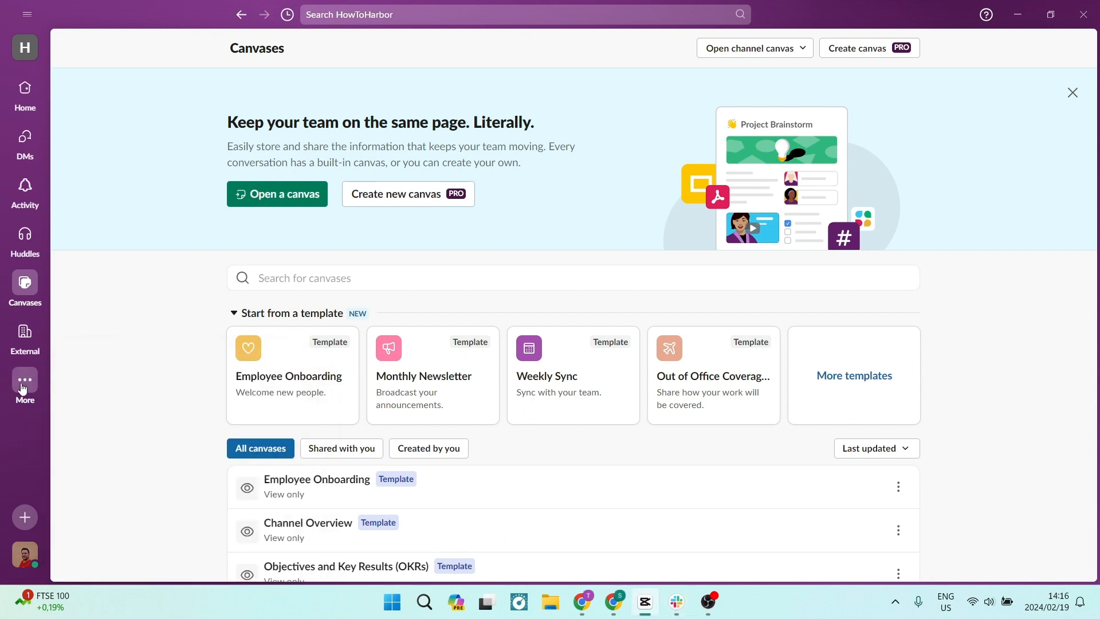
mouse_move(24, 92)
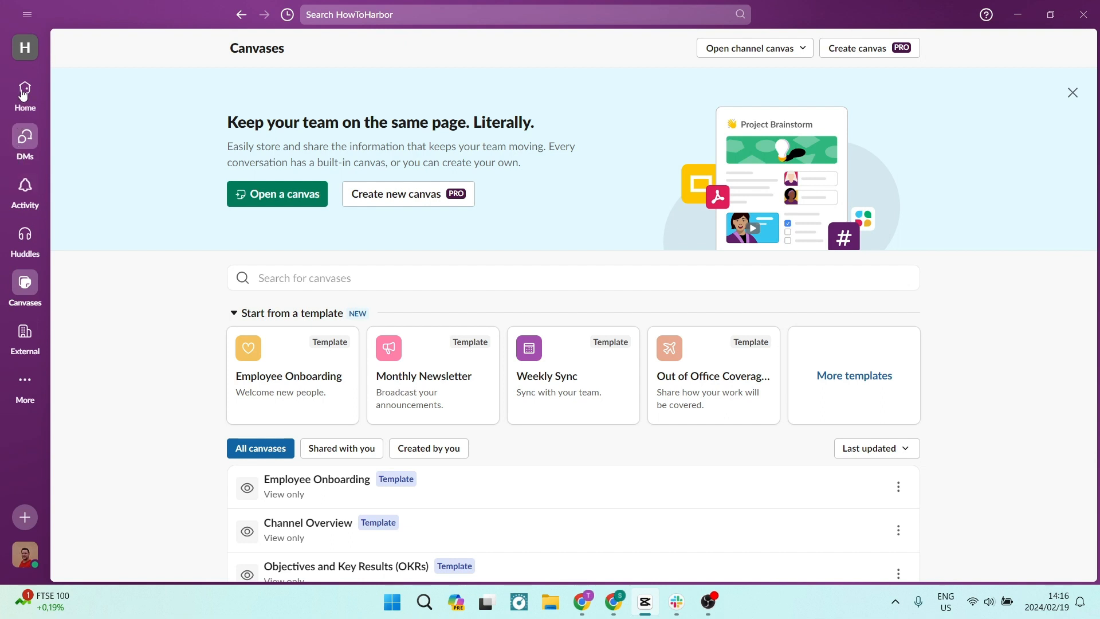
- Browse the Apps directory of recommended integrations, scrolling the list
left_click(24, 91)
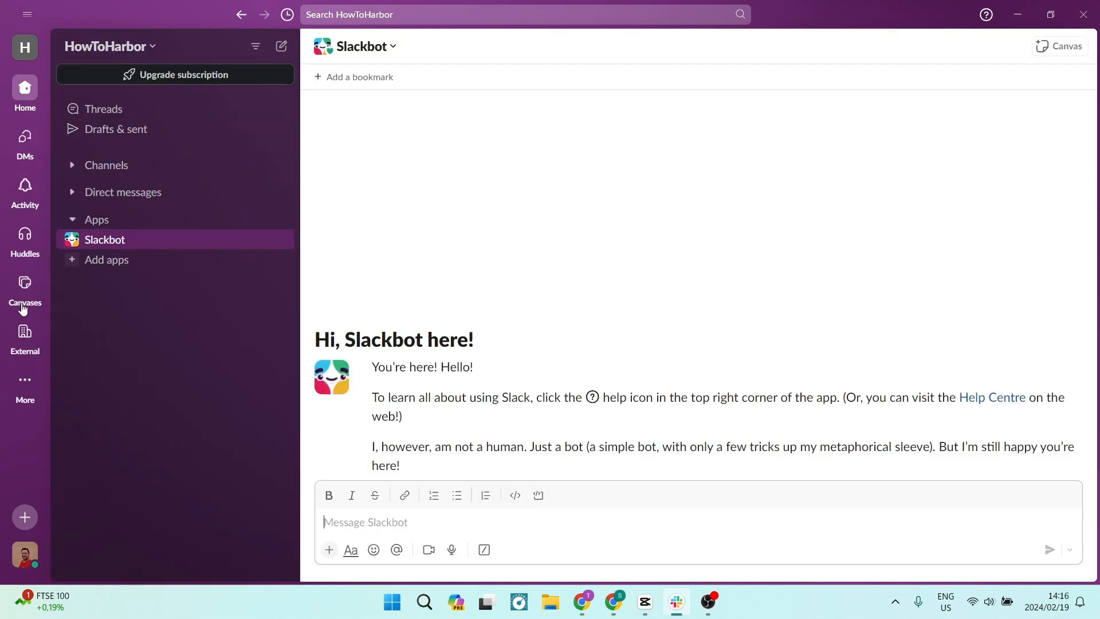
mouse_move(102, 265)
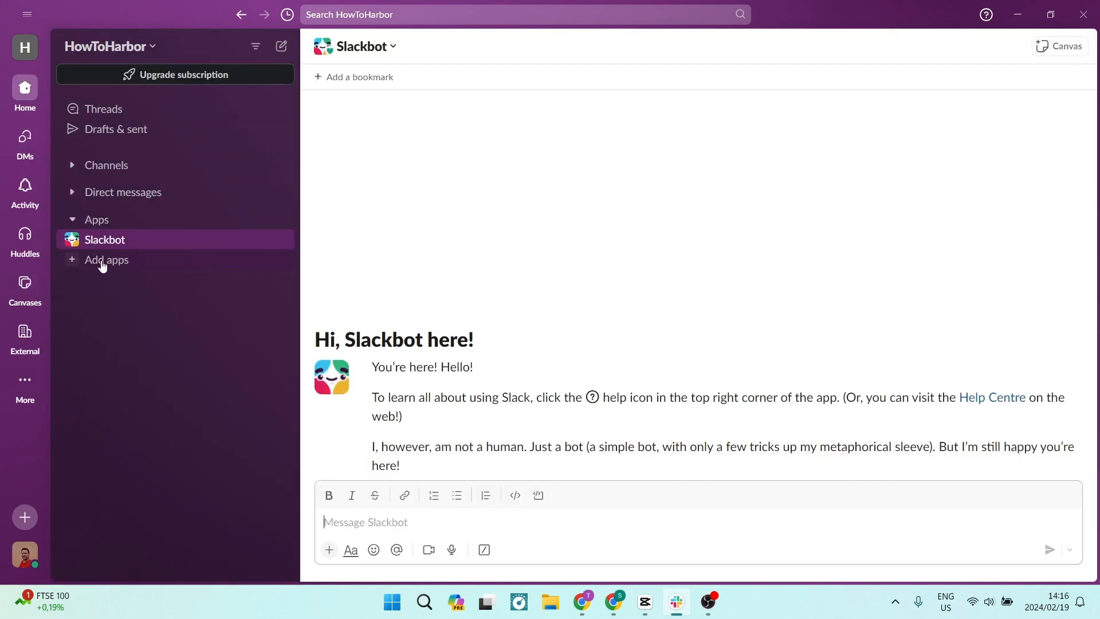
left_click(105, 260)
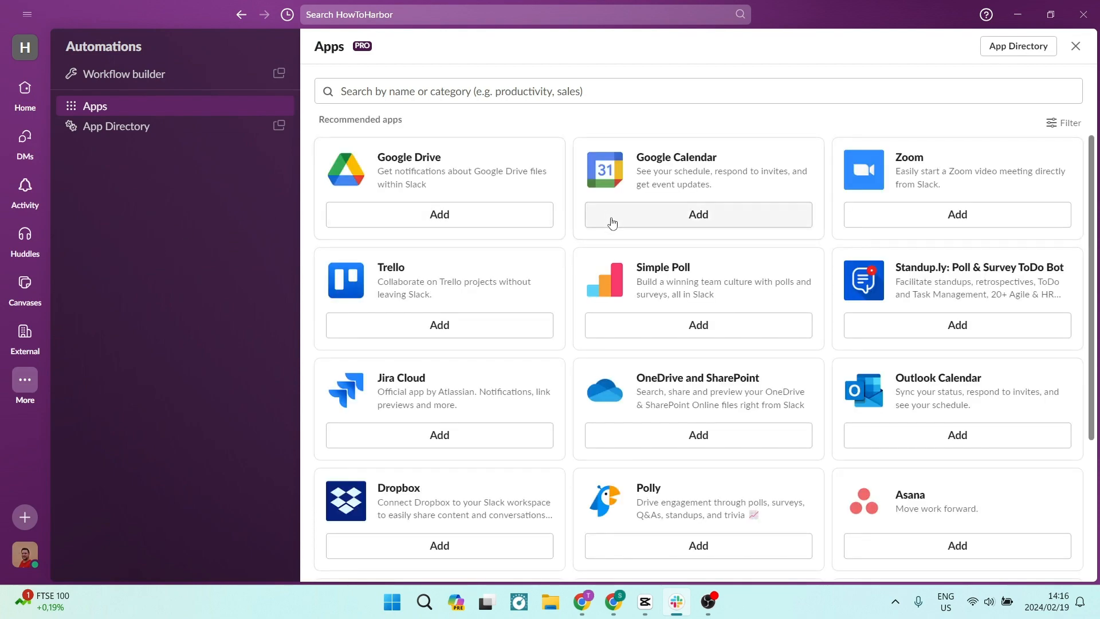
scroll("down", 3)
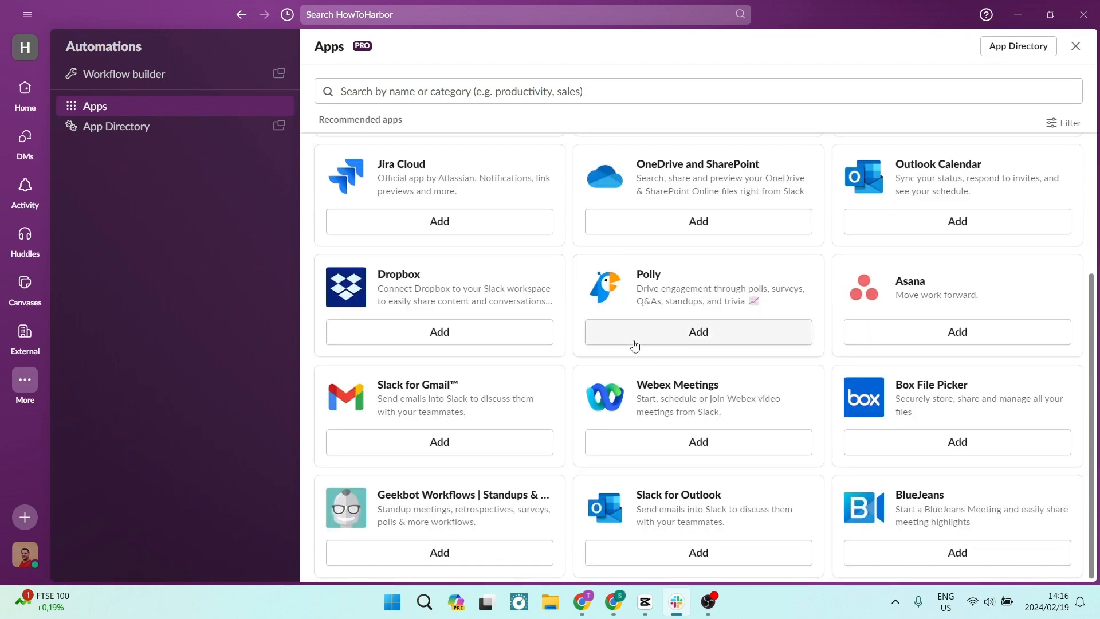
scroll("up", 3)
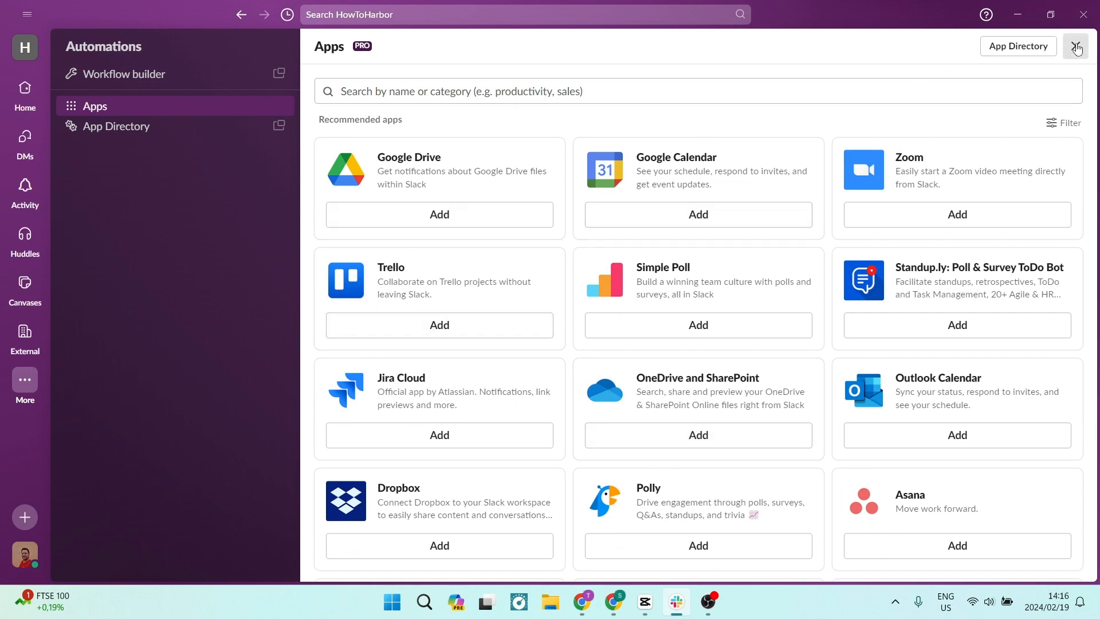
- Close the Apps directory without adding anything and return to Home
left_click(1076, 46)
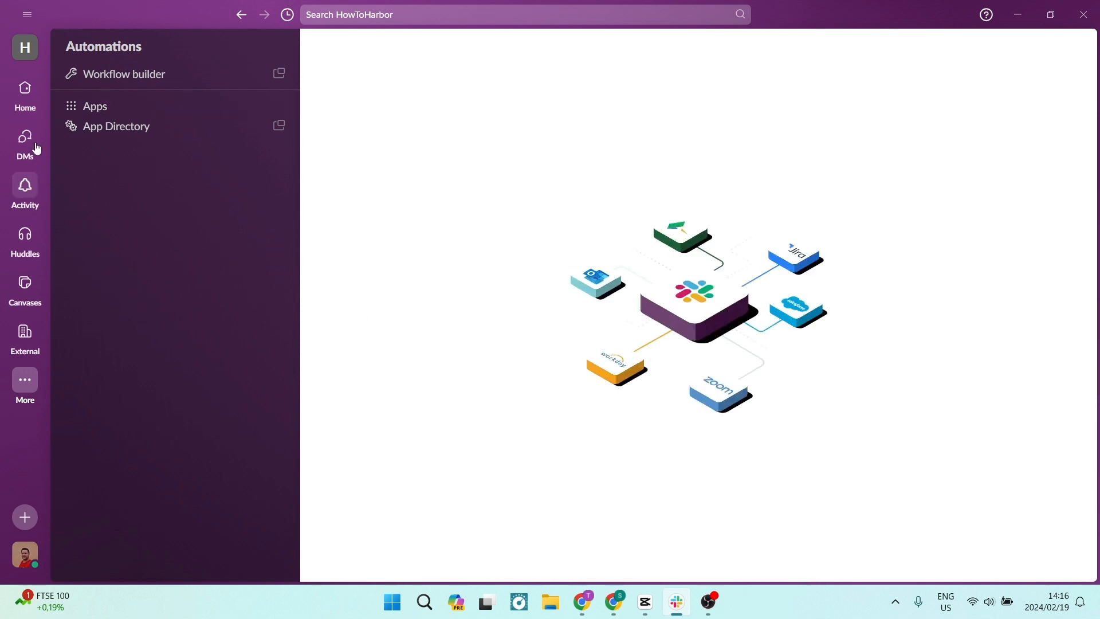
left_click(24, 93)
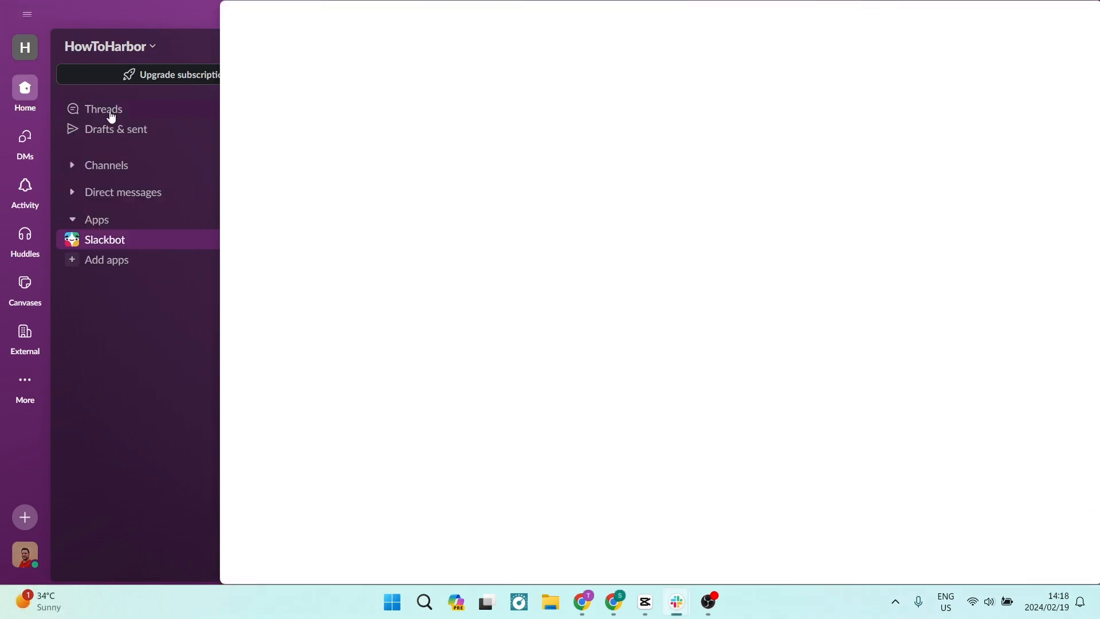
- Show the Keyboard shortcuts reference with Ctrl+/ and scroll through the list
key("ctrl+/")
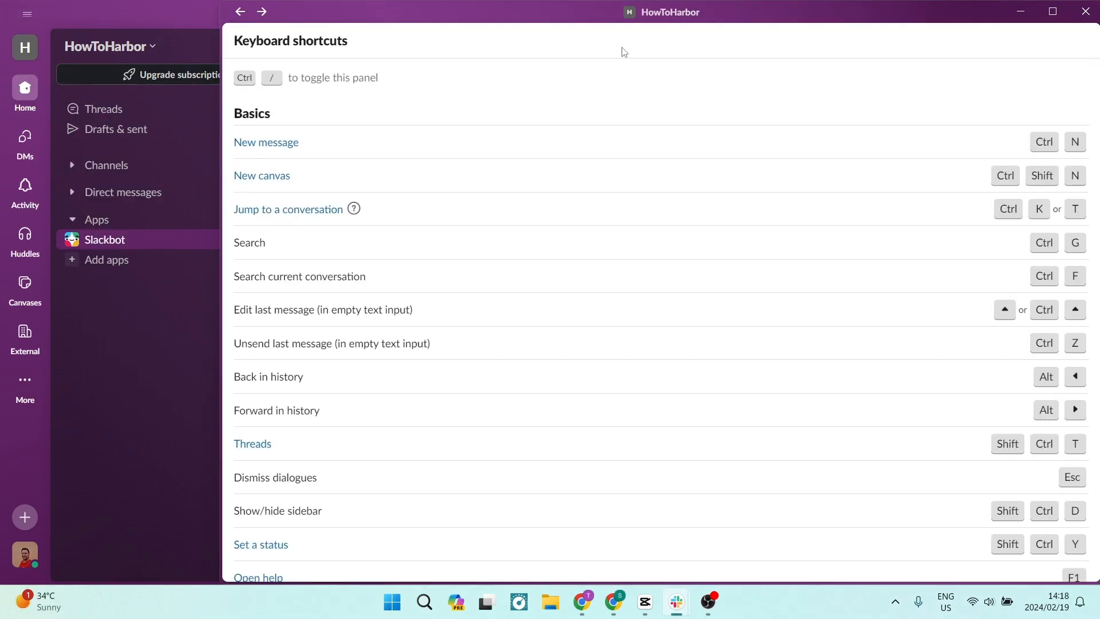
mouse_move(259, 111)
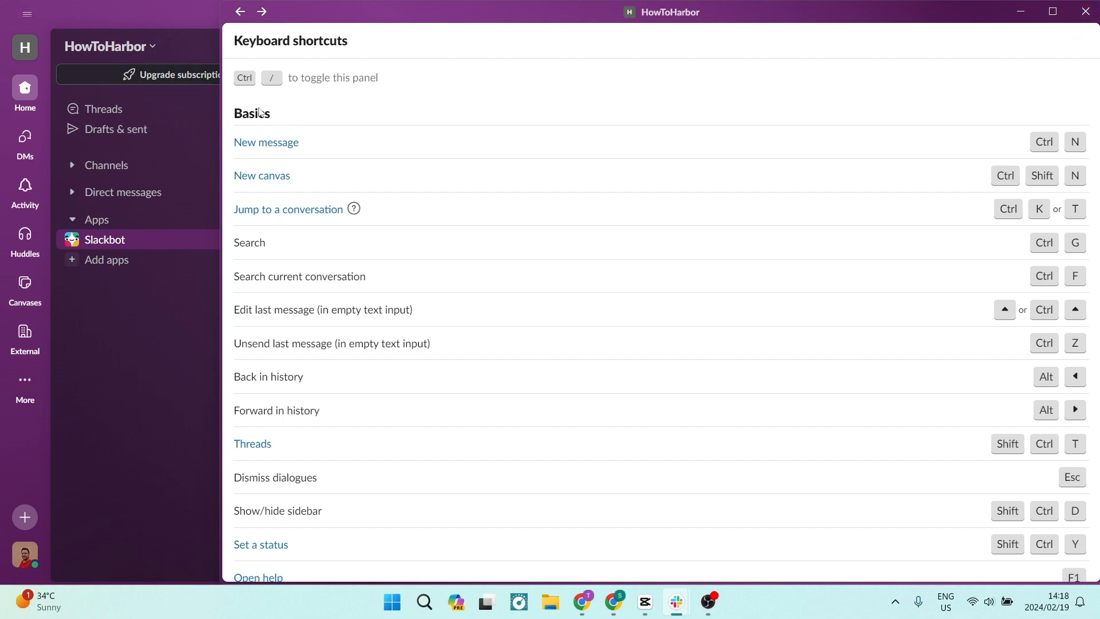
scroll("down", 3)
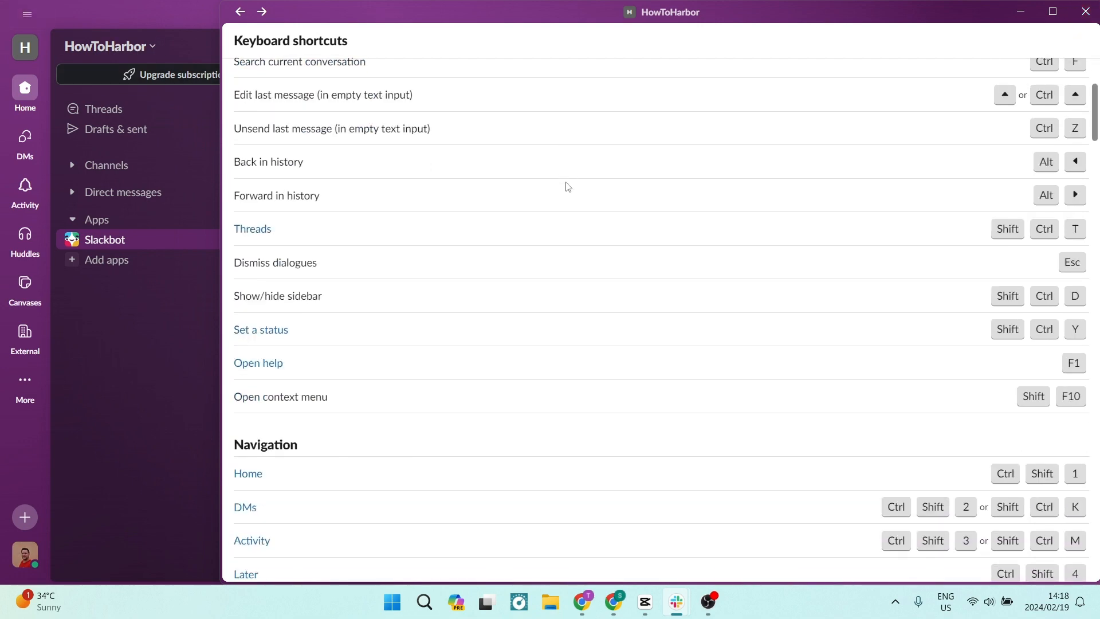
scroll("down", 3)
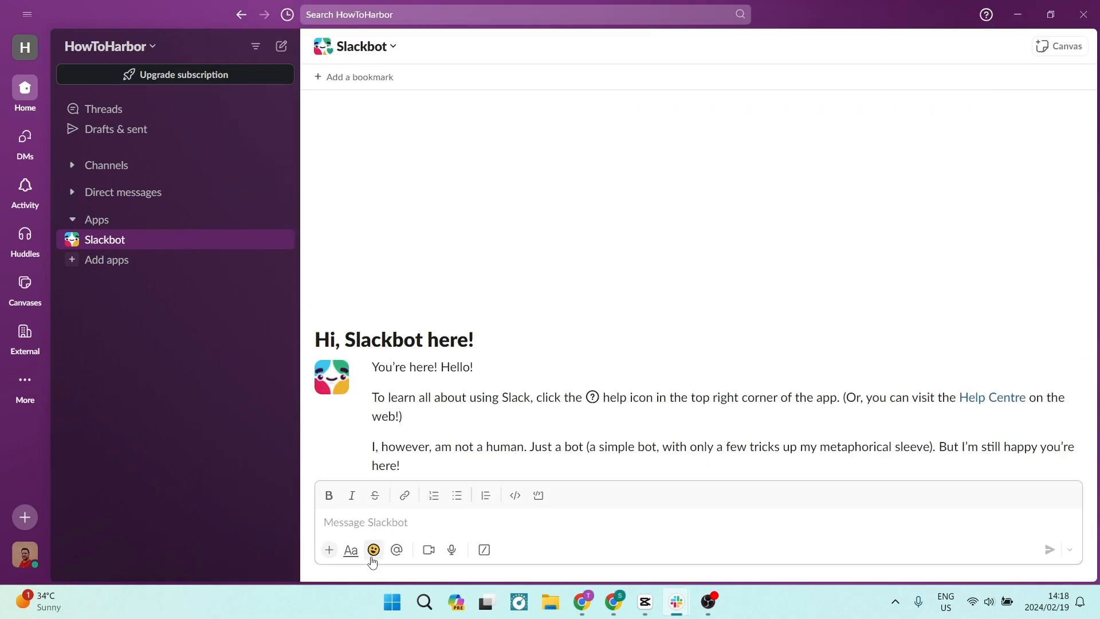
- Browse the emoji picker's Activities and Custom categories and the Add emoji packs, then dismiss them
left_click(374, 549)
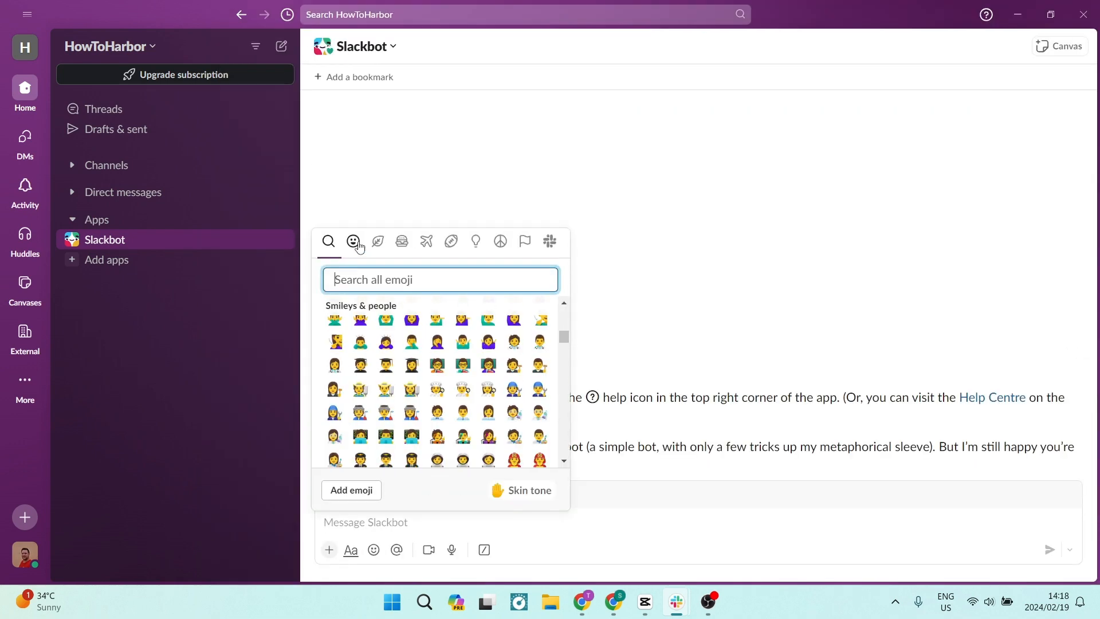
left_click(452, 242)
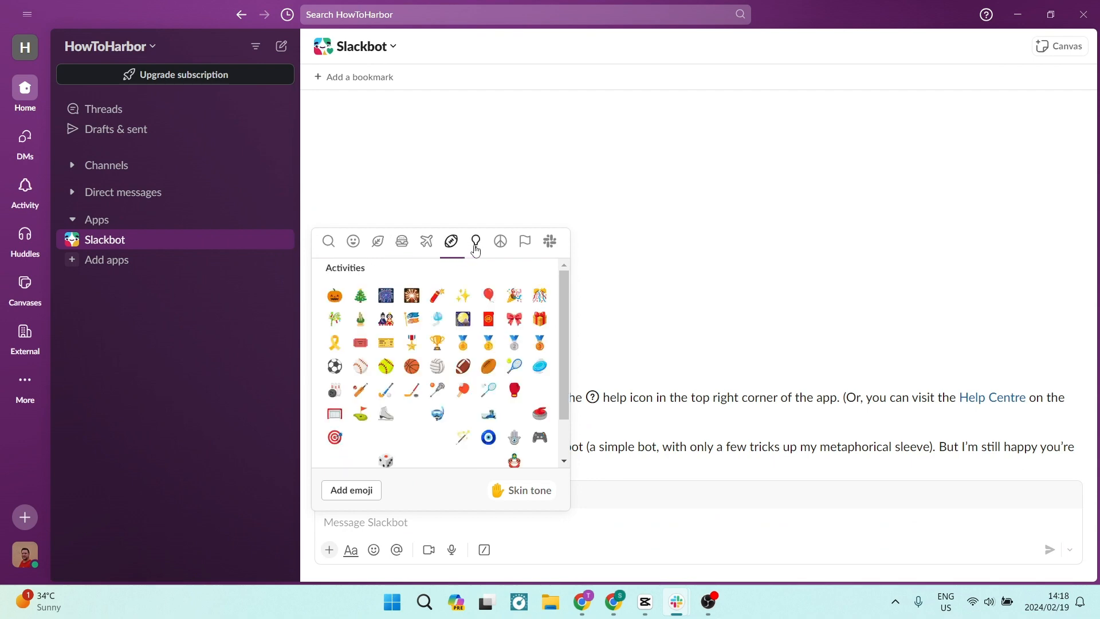
left_click(549, 242)
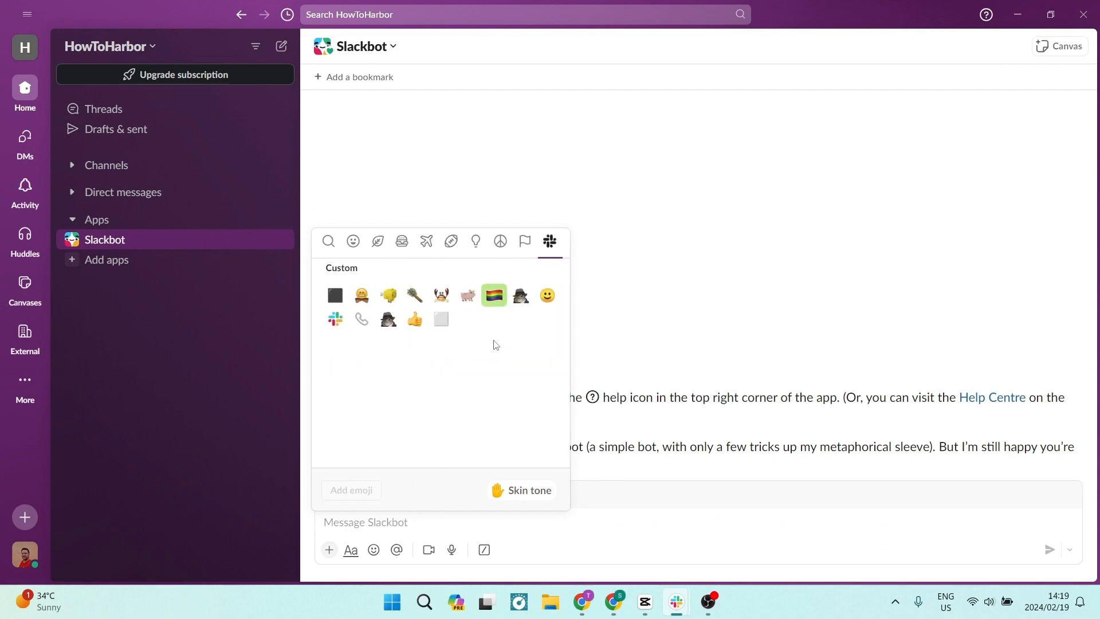
left_click(351, 489)
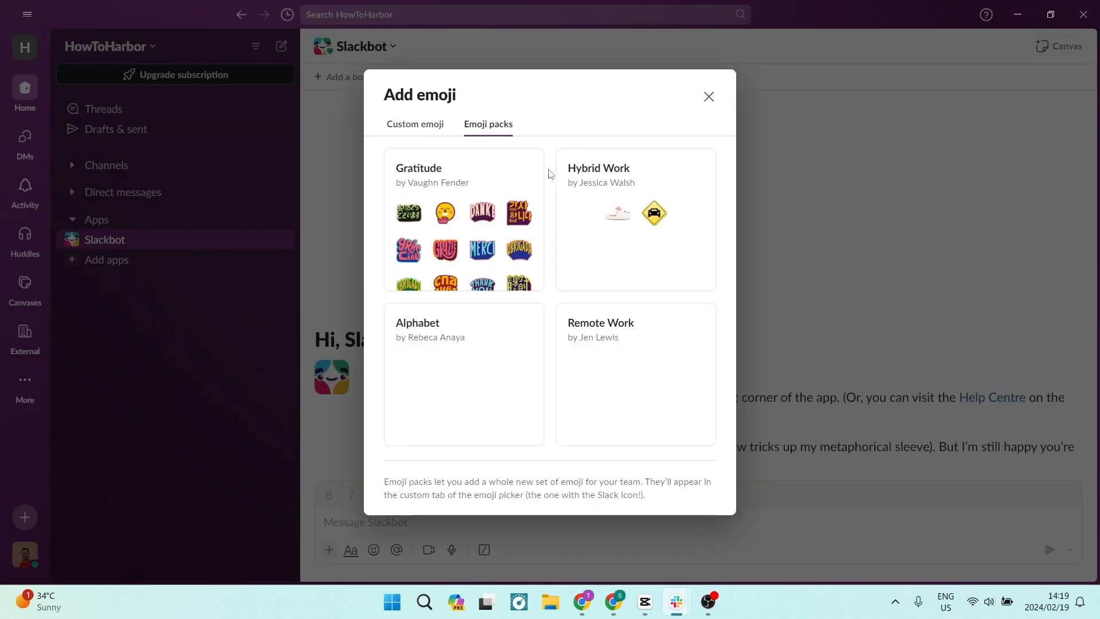
left_click(708, 96)
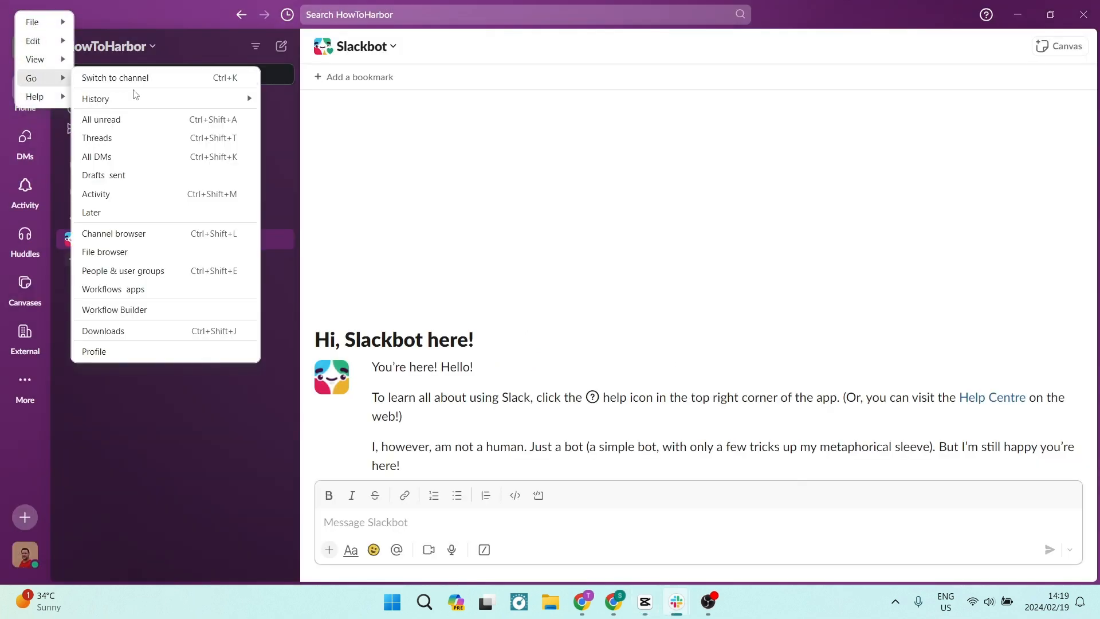
- From own profile, enter the status text 'Eating a Hamburger!!' in the Set a status dialog
left_click(93, 352)
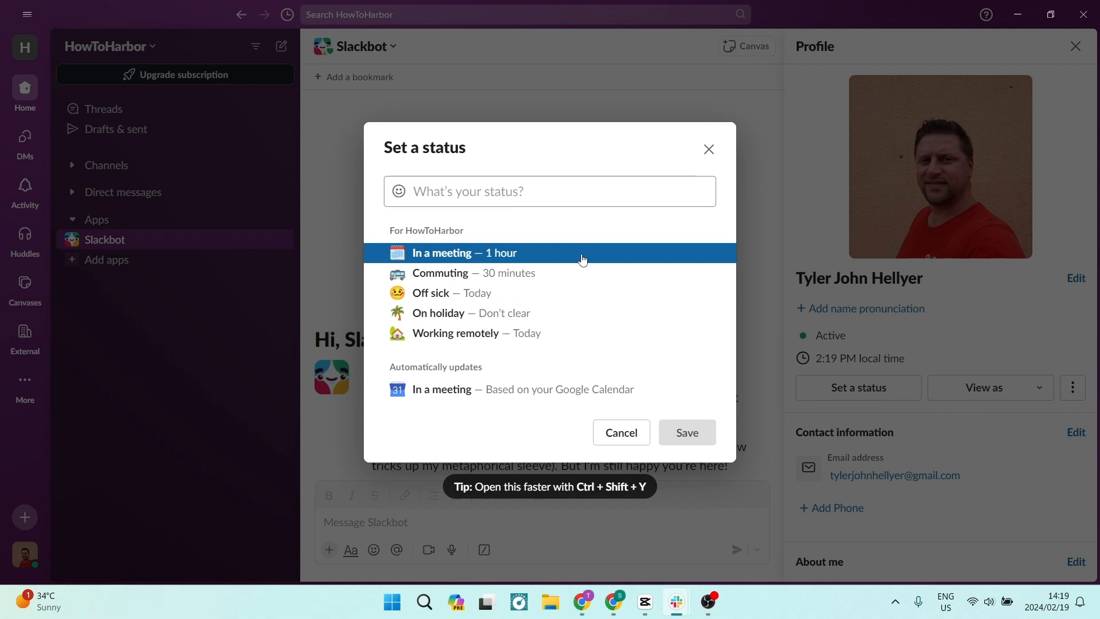
mouse_move(664, 213)
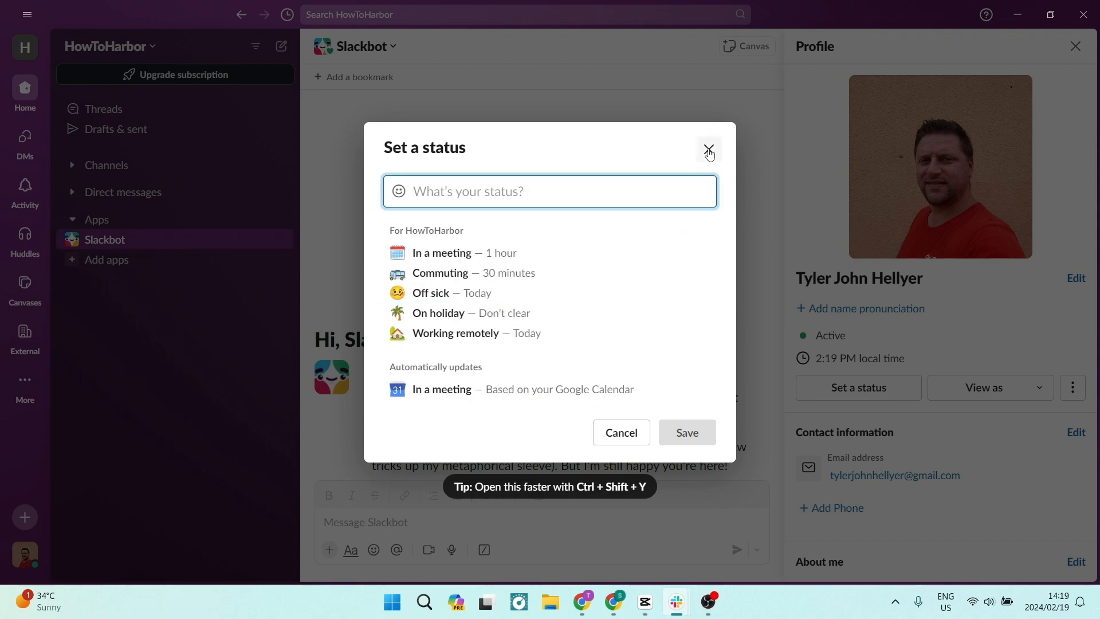
type("Eatin")
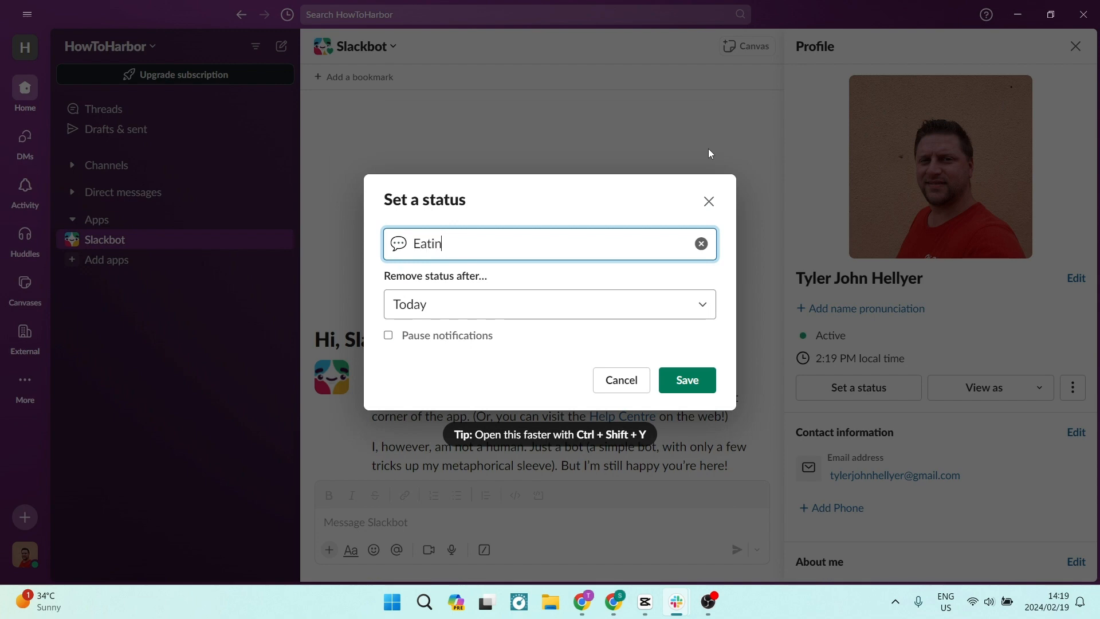
type("g a Hamb")
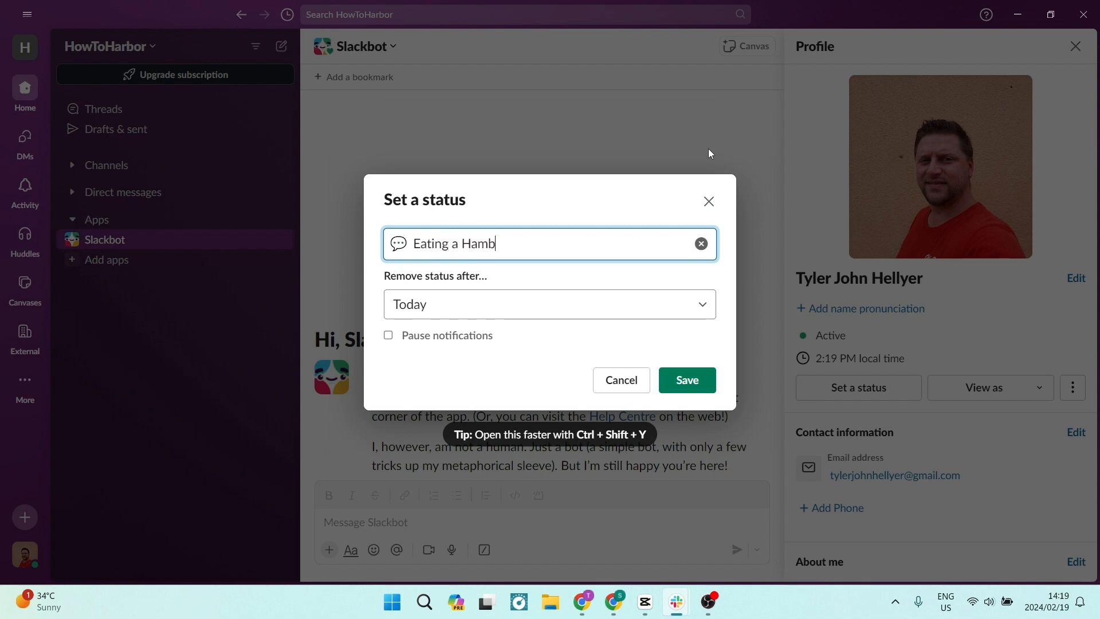
type("urger!!")
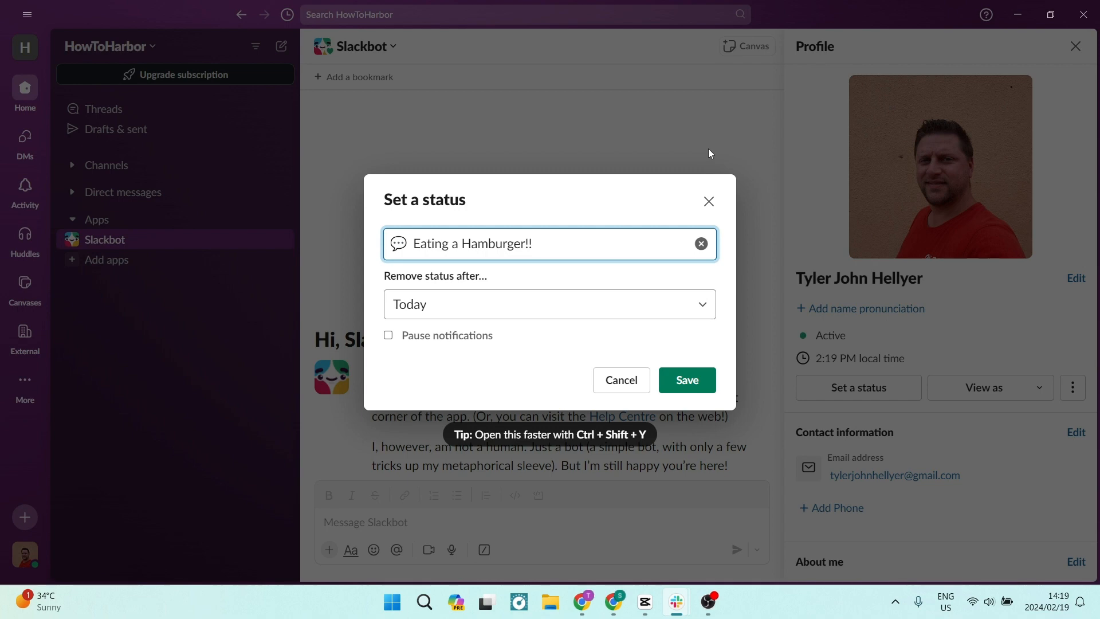
- Append the hamburger emoji from the Food category to the status, leaving it unsaved
left_click(398, 243)
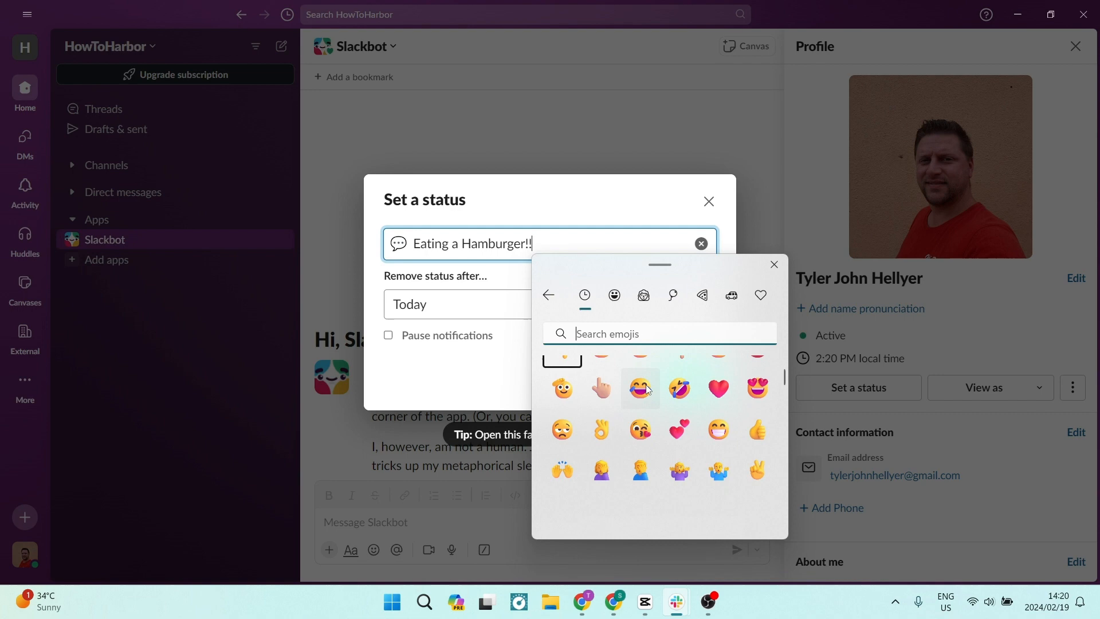
left_click(701, 294)
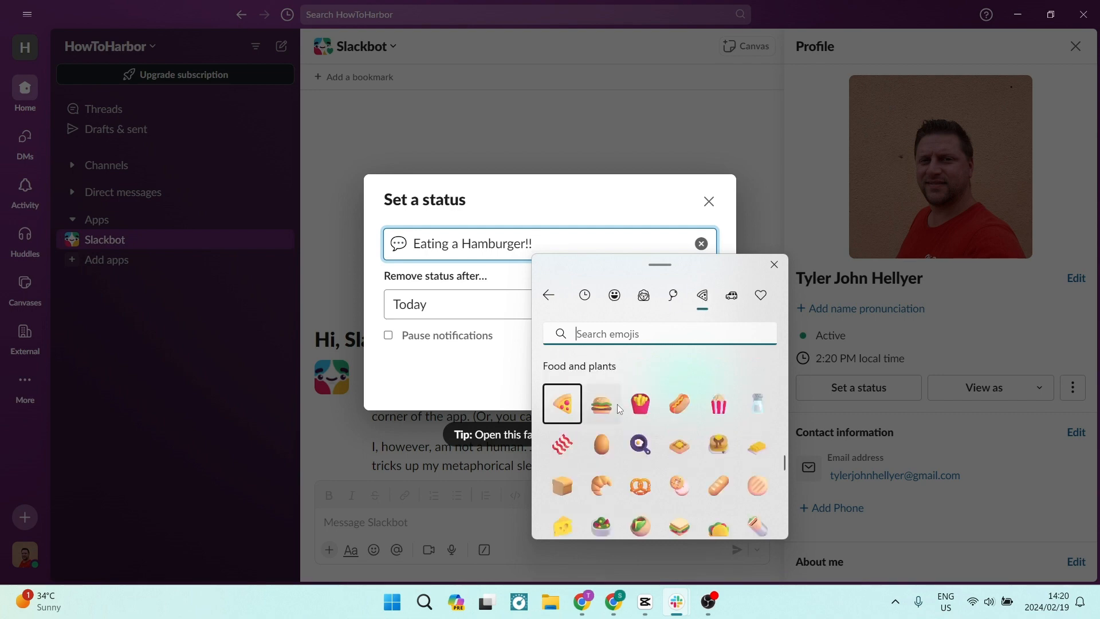
left_click(601, 403)
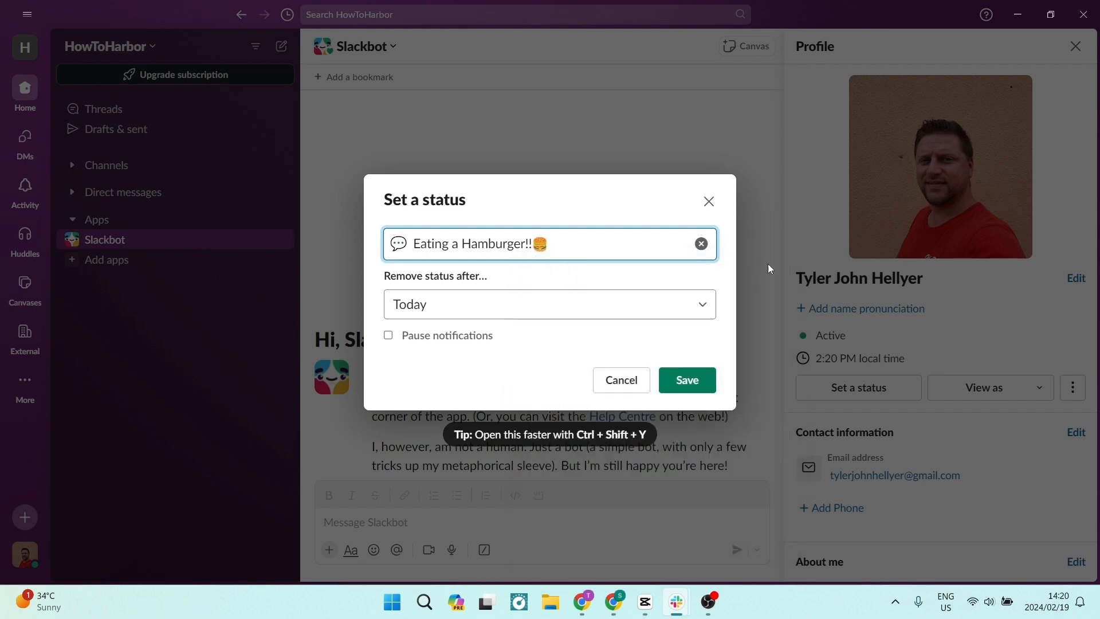